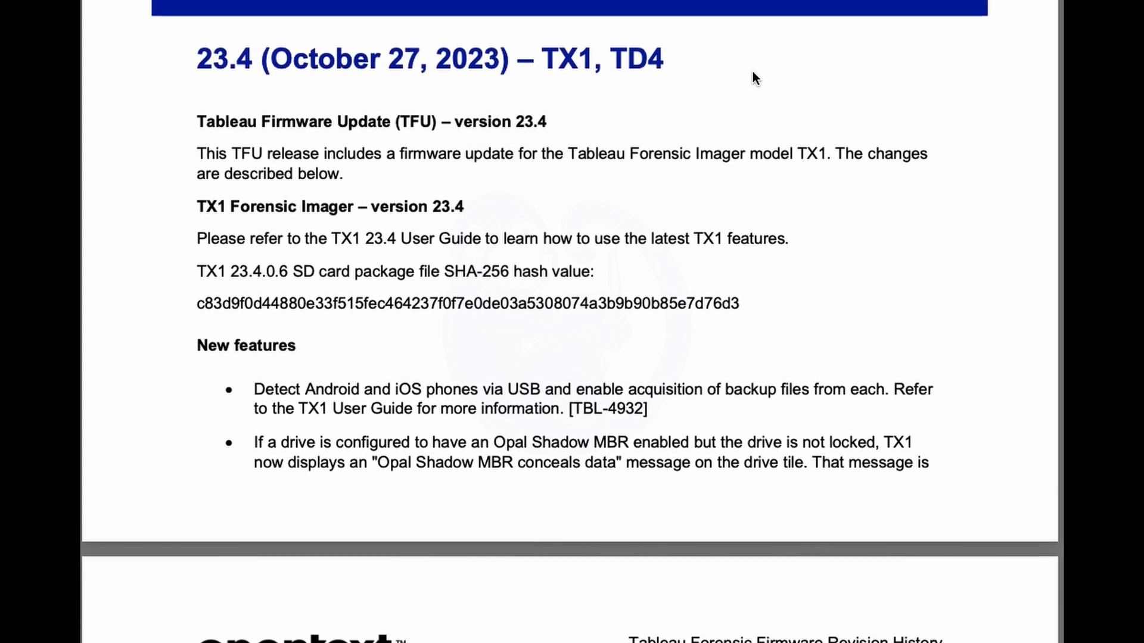
Select the TX1 row in Tableau Firmware Update, ready for updating.
{"action": "scroll", "scroll_direction": "down", "scroll_amount": 3}
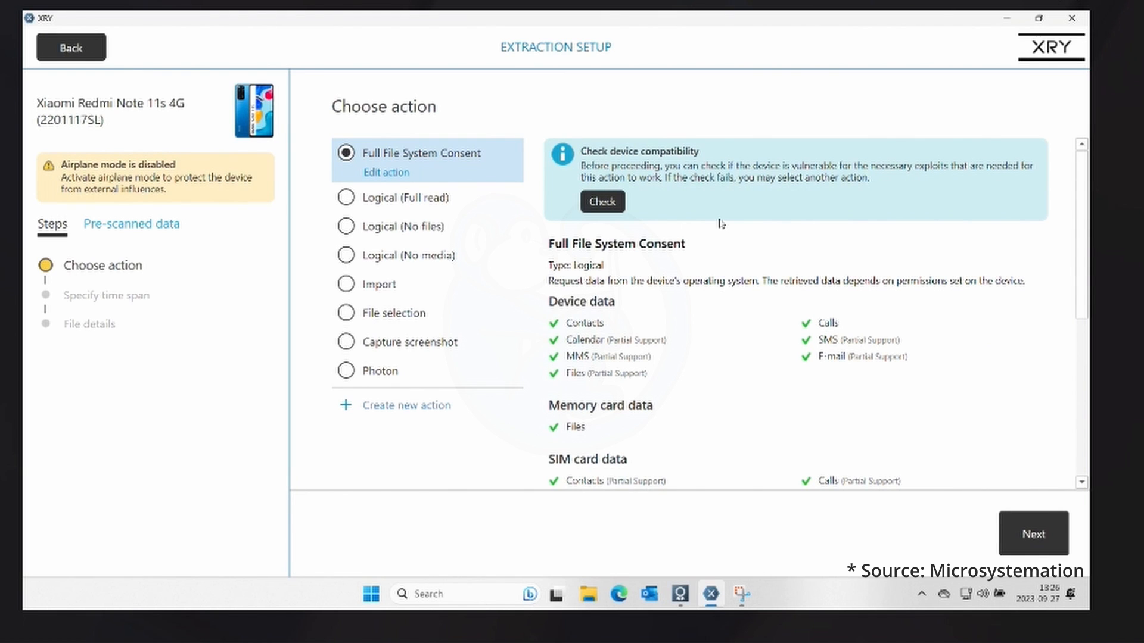
{"action": "left_click", "coordinate": [601, 202]}
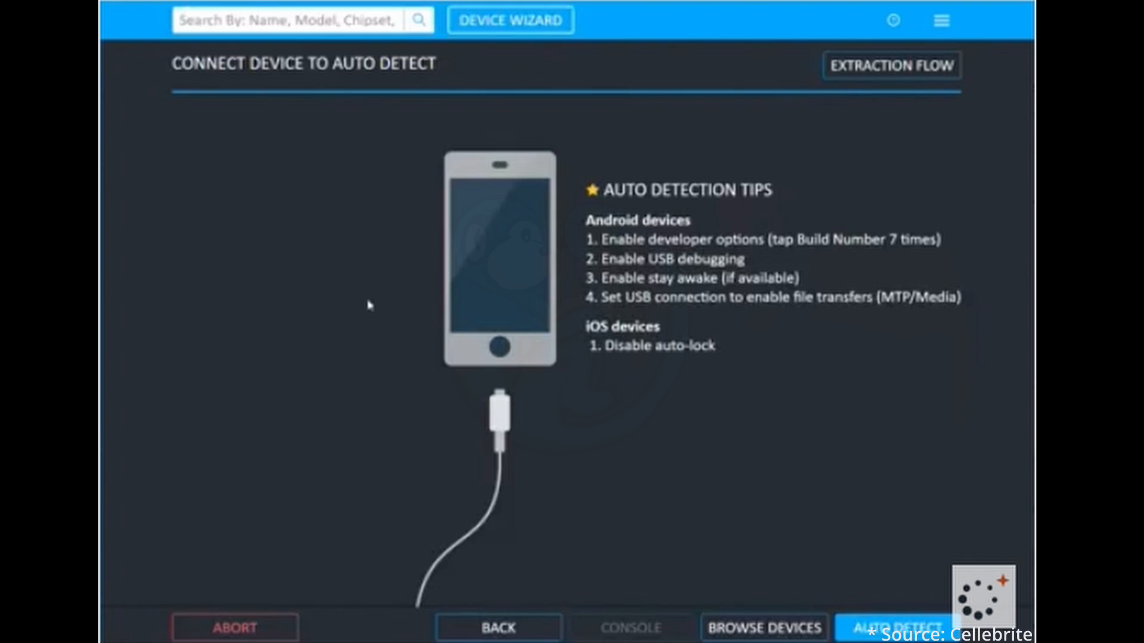
{"action": "mouse_move", "coordinate": [385, 279]}
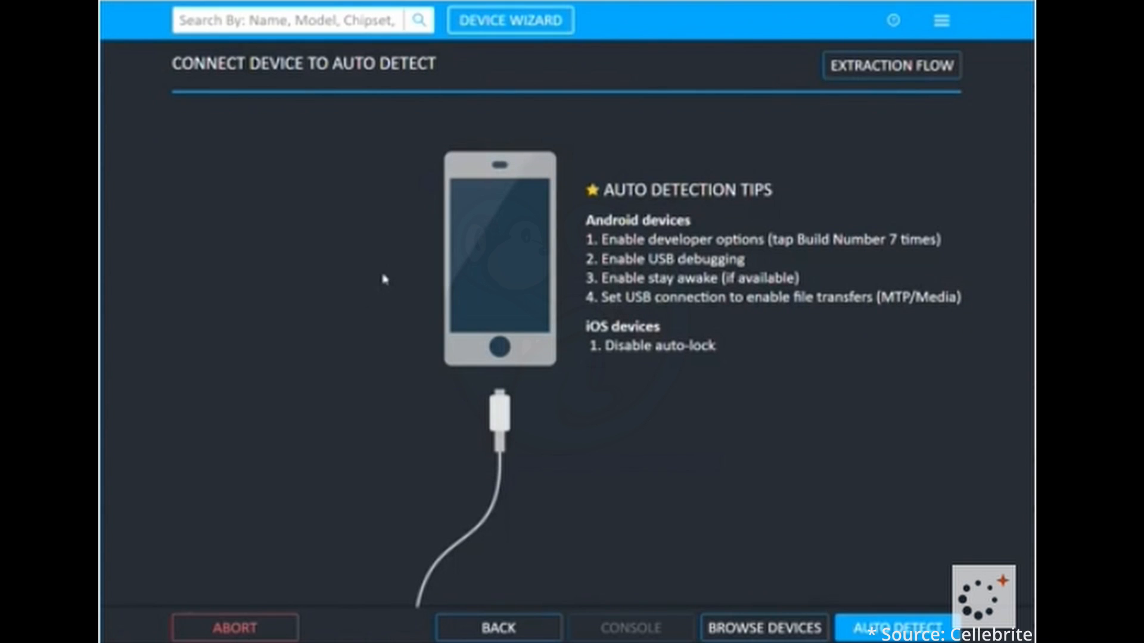
{"action": "left_click", "coordinate": [292, 20]}
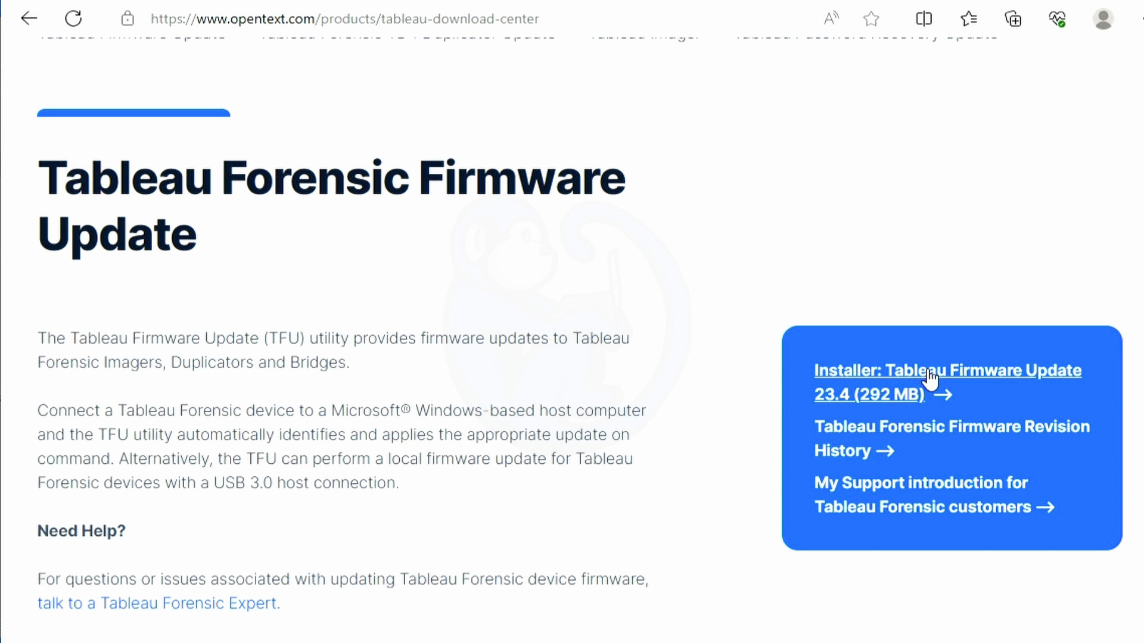
{"action": "mouse_move", "coordinate": [947, 381]}
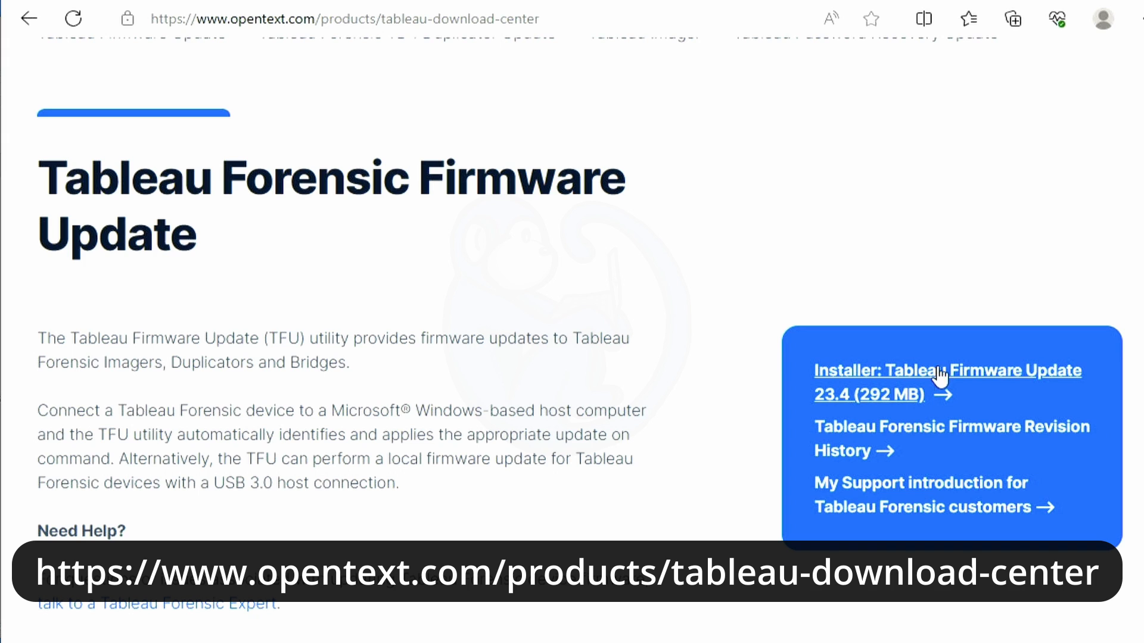
{"action": "mouse_move", "coordinate": [986, 375]}
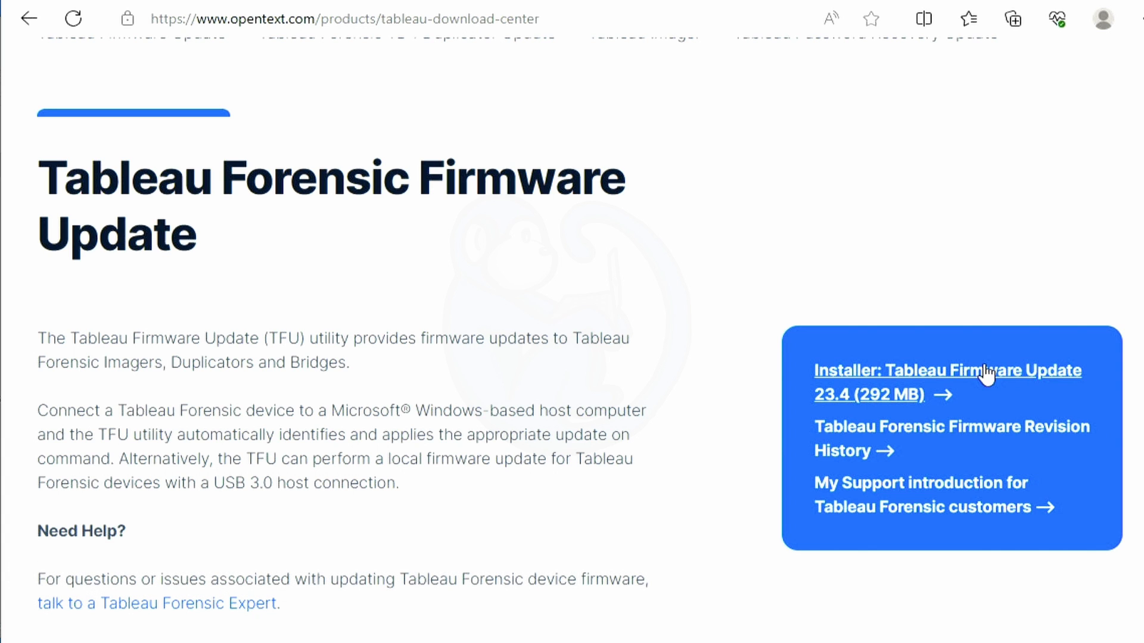
{"action": "mouse_move", "coordinate": [642, 511]}
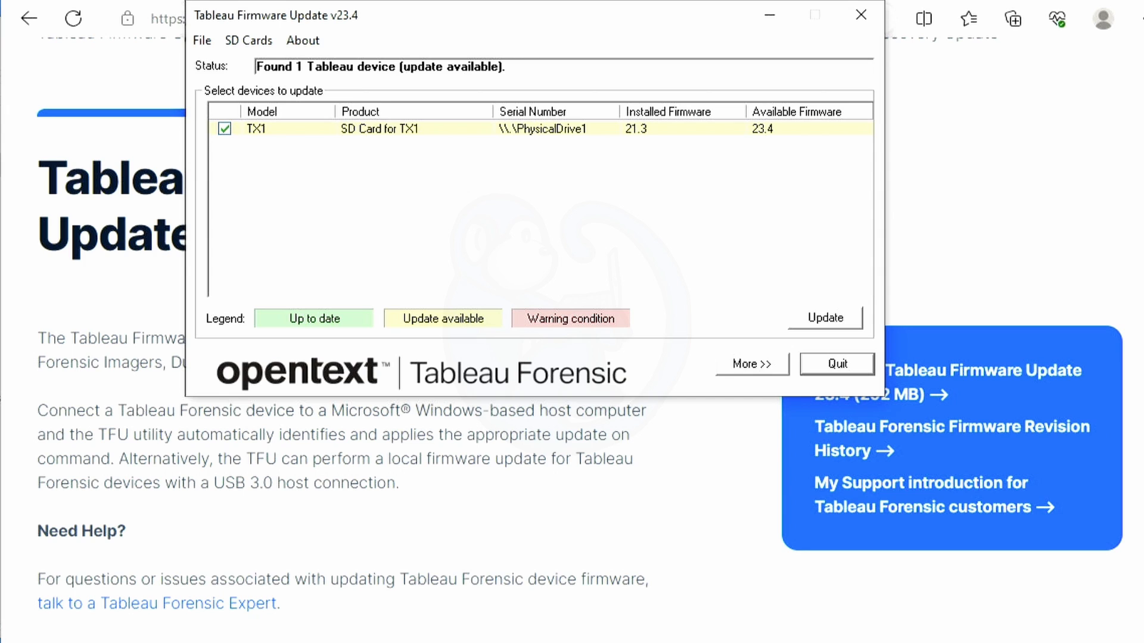
{"action": "mouse_move", "coordinate": [570, 621]}
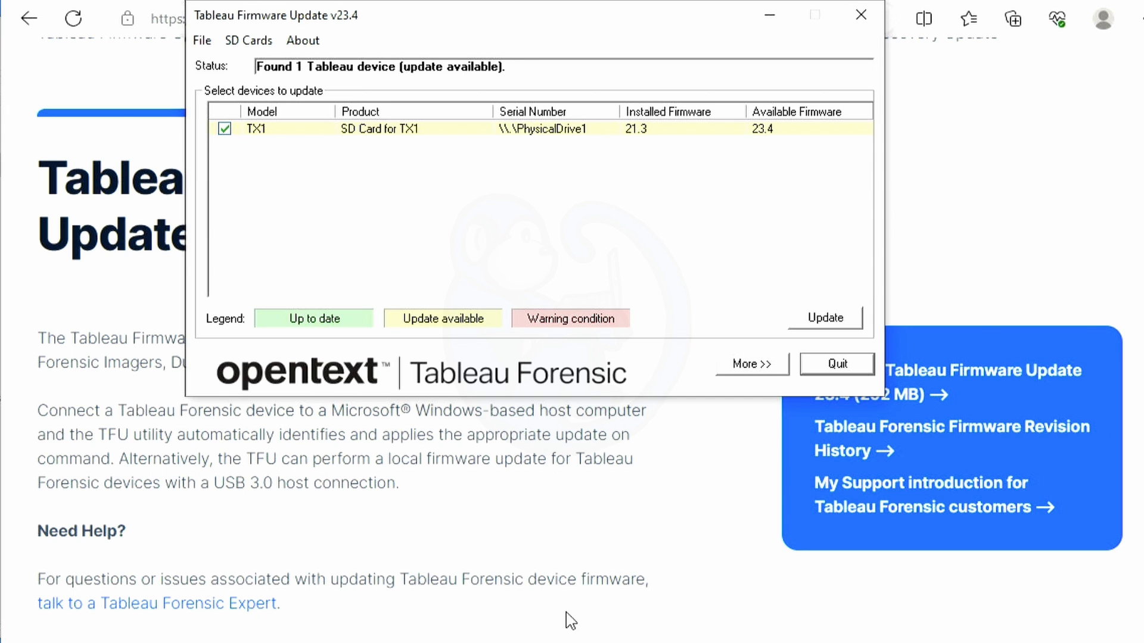
{"action": "mouse_move", "coordinate": [640, 524]}
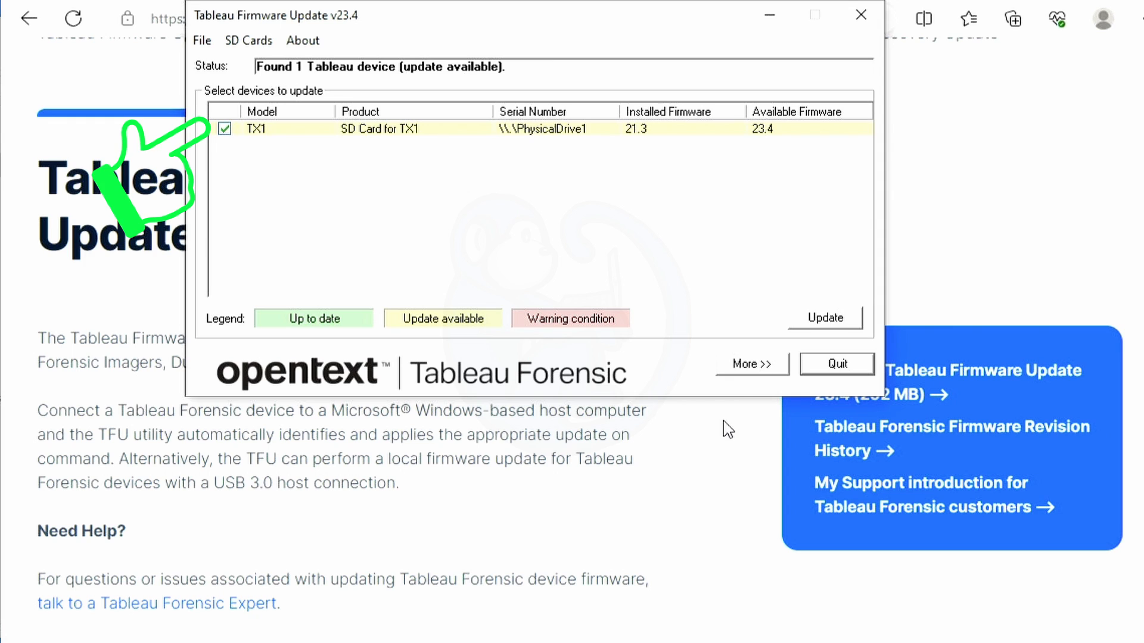
{"action": "mouse_move", "coordinate": [780, 367]}
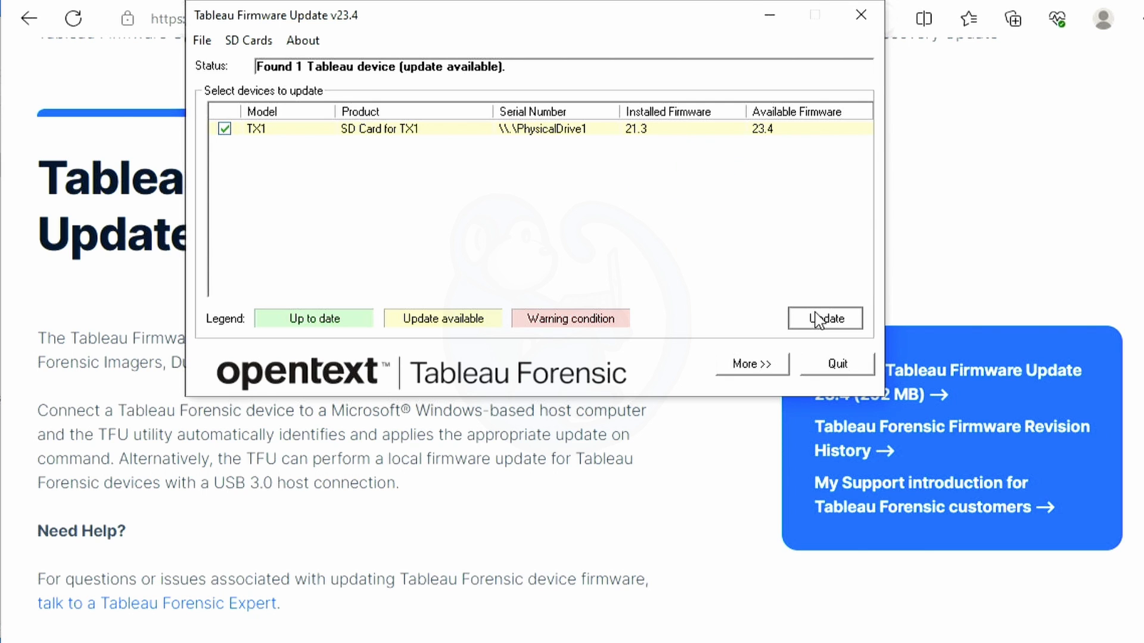
Update the TX1 SD card firmware from 21.3 to 23.4, acknowledge completion and quit the updater.
{"action": "left_click", "coordinate": [825, 318]}
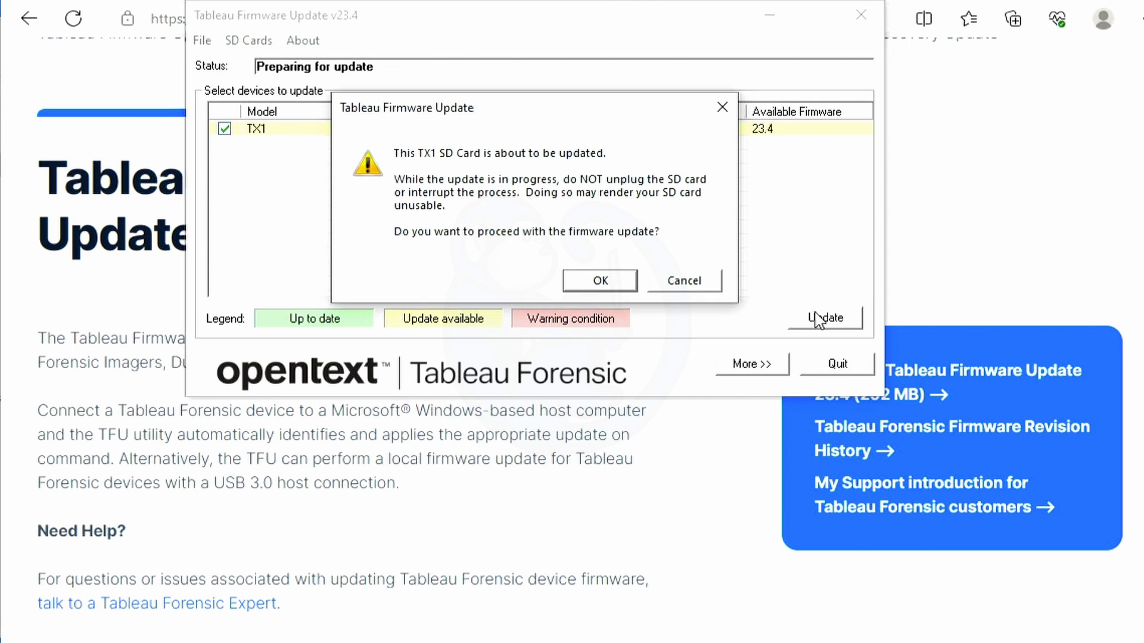
{"action": "left_click", "coordinate": [599, 279]}
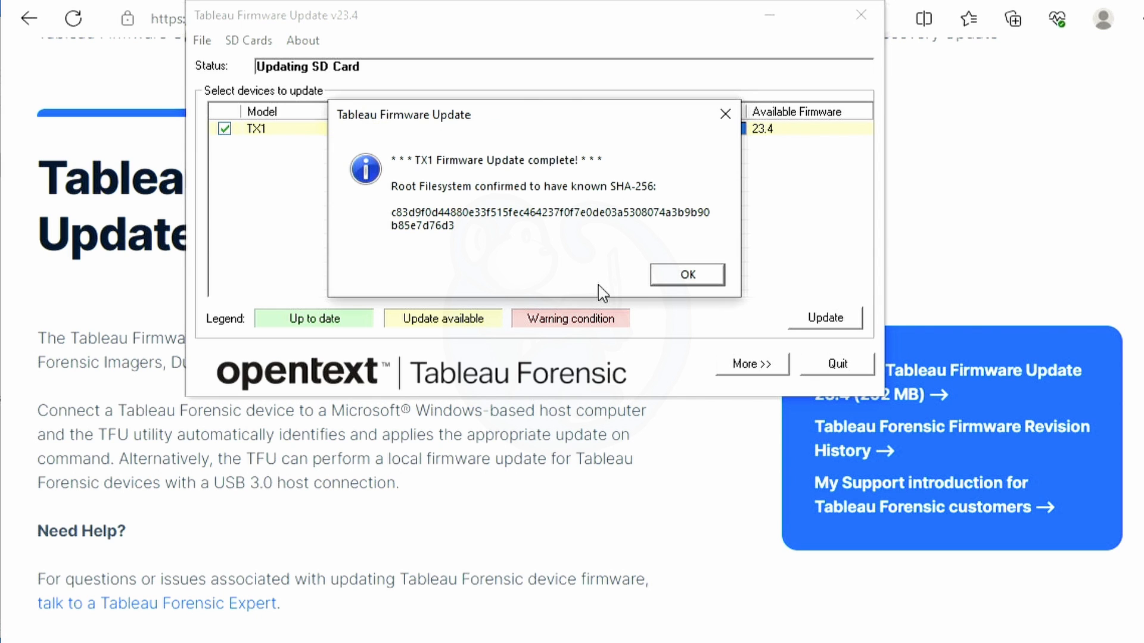
{"action": "left_click", "coordinate": [684, 274]}
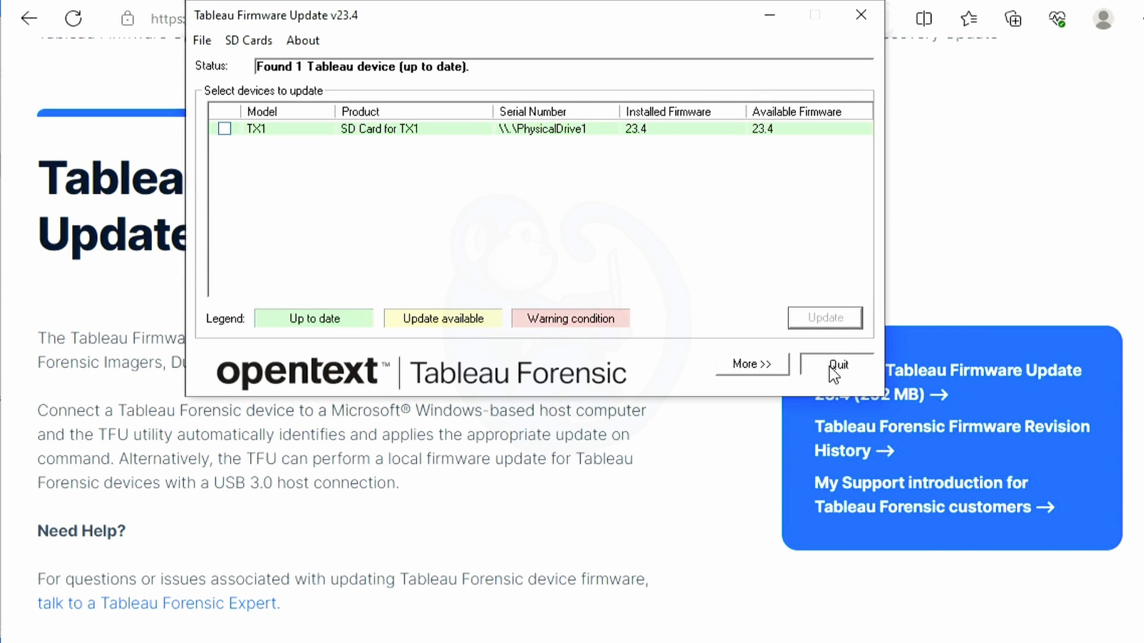
{"action": "left_click", "coordinate": [837, 364]}
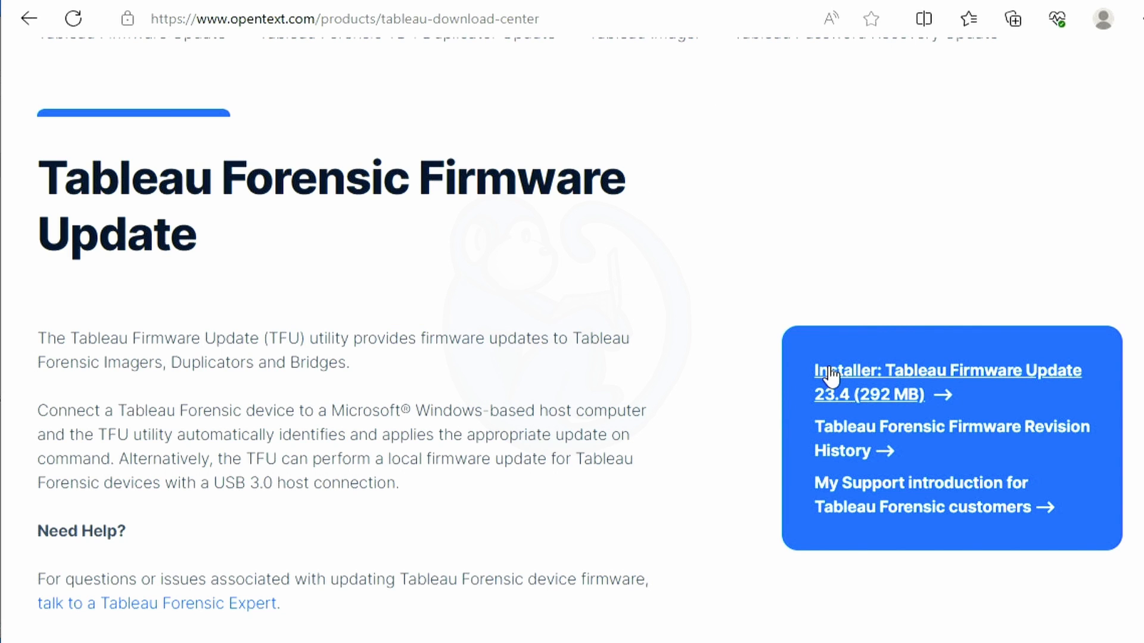
{"action": "mouse_move", "coordinate": [894, 100]}
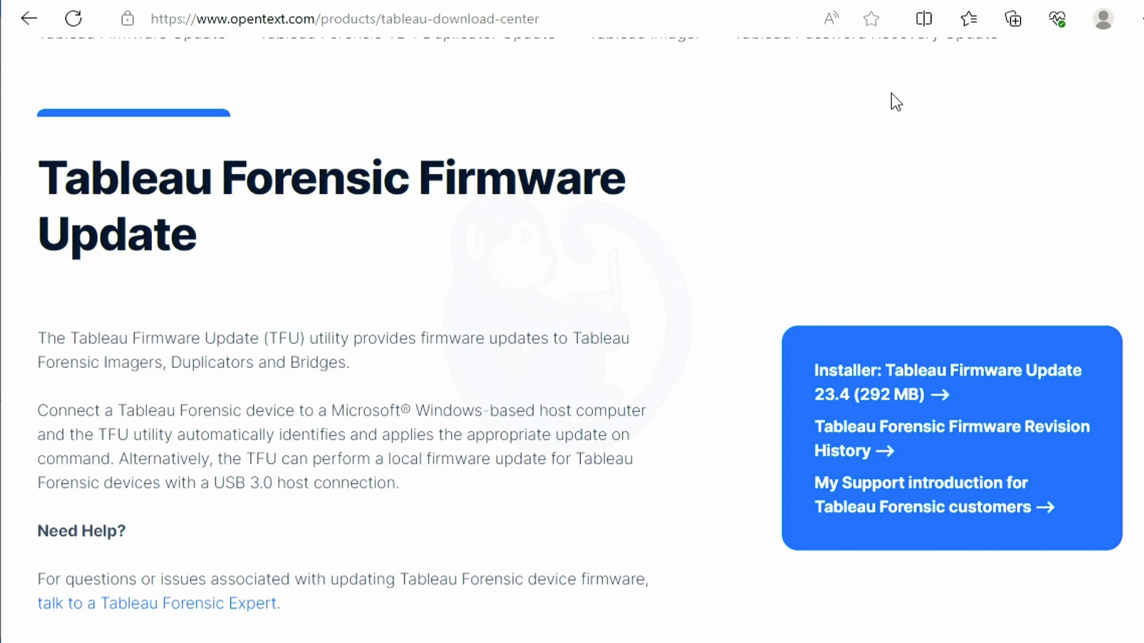
{"action": "mouse_move", "coordinate": [982, 2]}
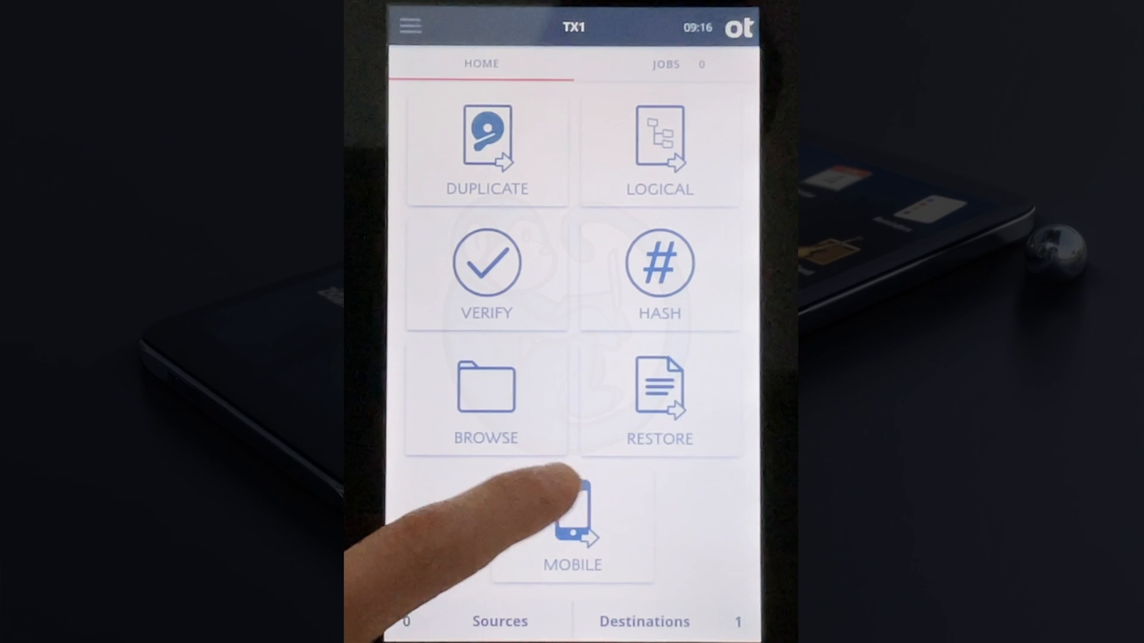
Start a new Mobile acquisition job and enter case number 309 in its notes.
{"action": "left_click", "coordinate": [572, 526]}
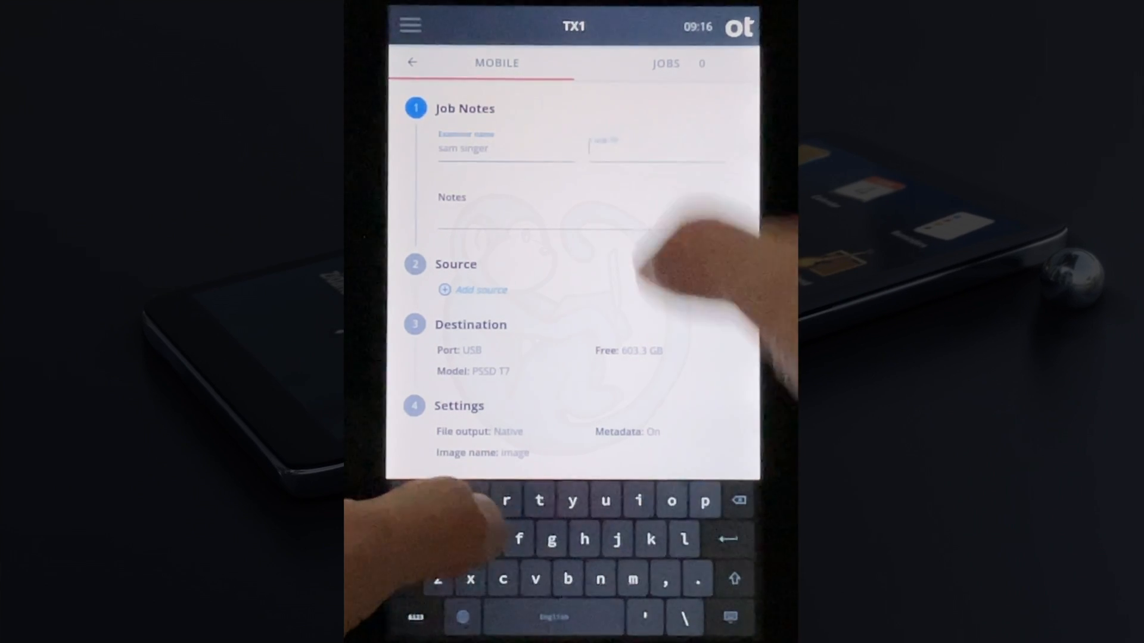
{"action": "type", "text": "bm5"}
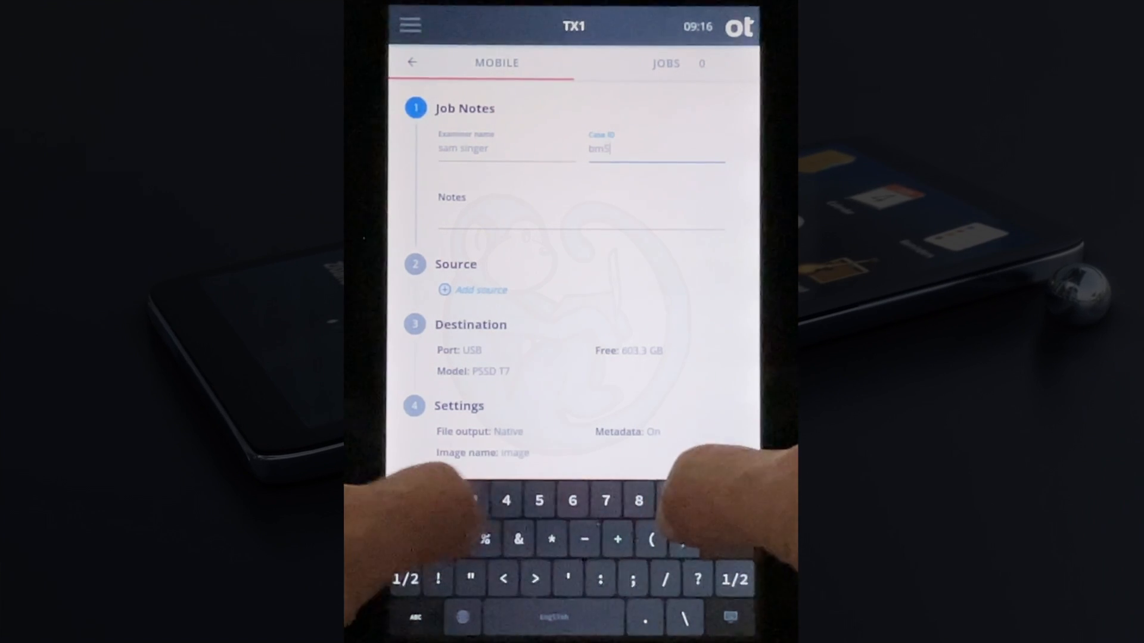
{"action": "type", "text": "3098"}
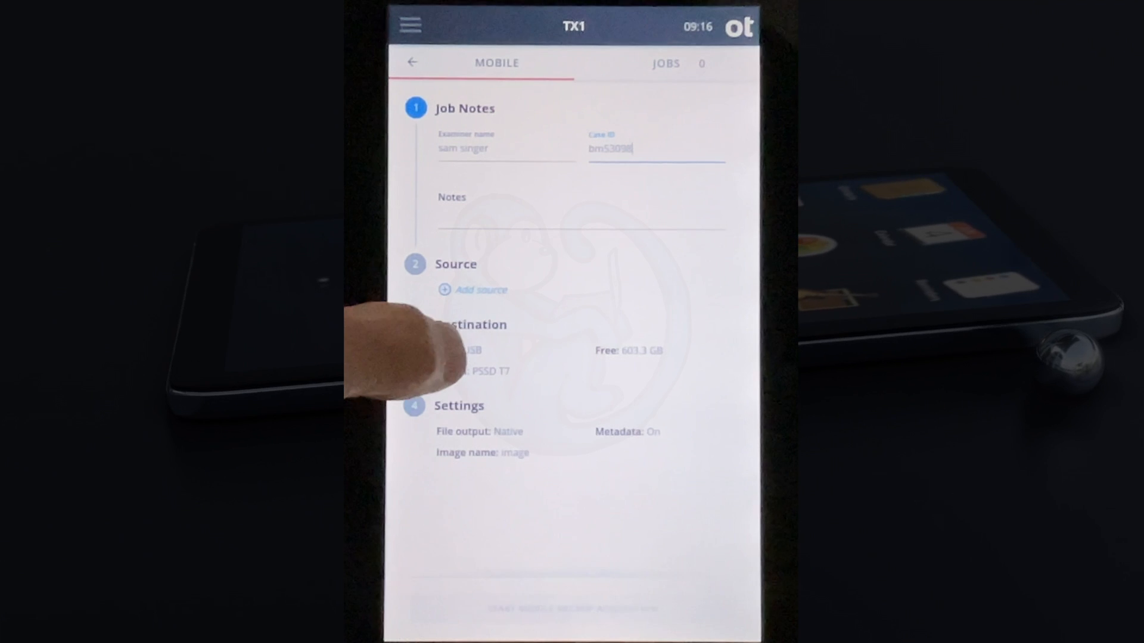
Choose the T7 exFAT partition as destination with images saved under a Date + Time folder.
{"action": "left_click", "coordinate": [471, 371]}
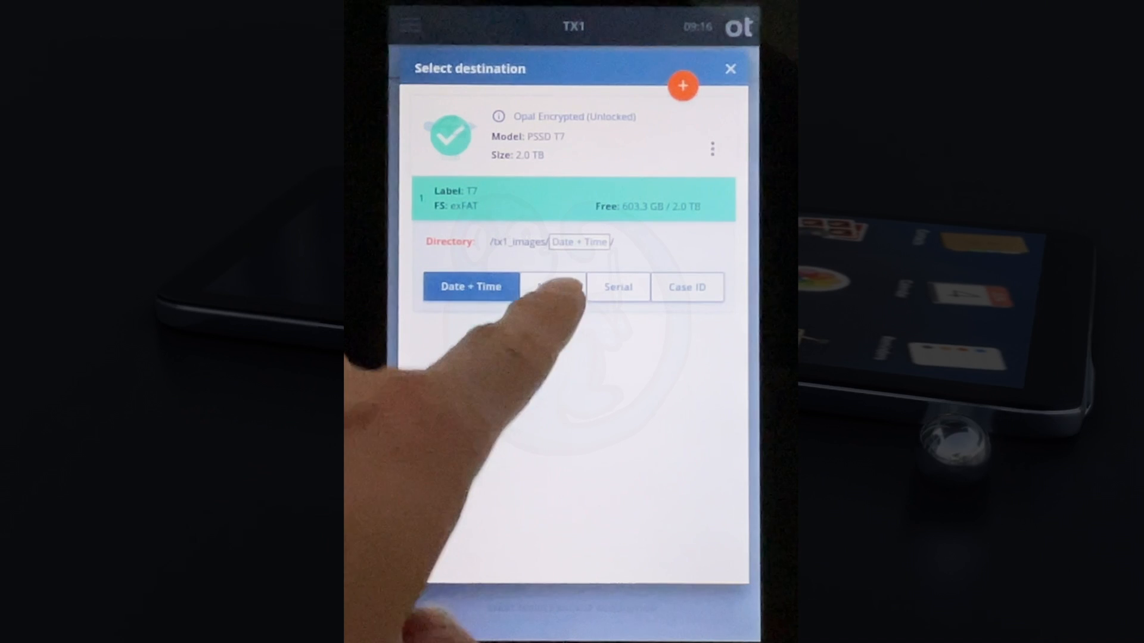
{"action": "left_click", "coordinate": [552, 286]}
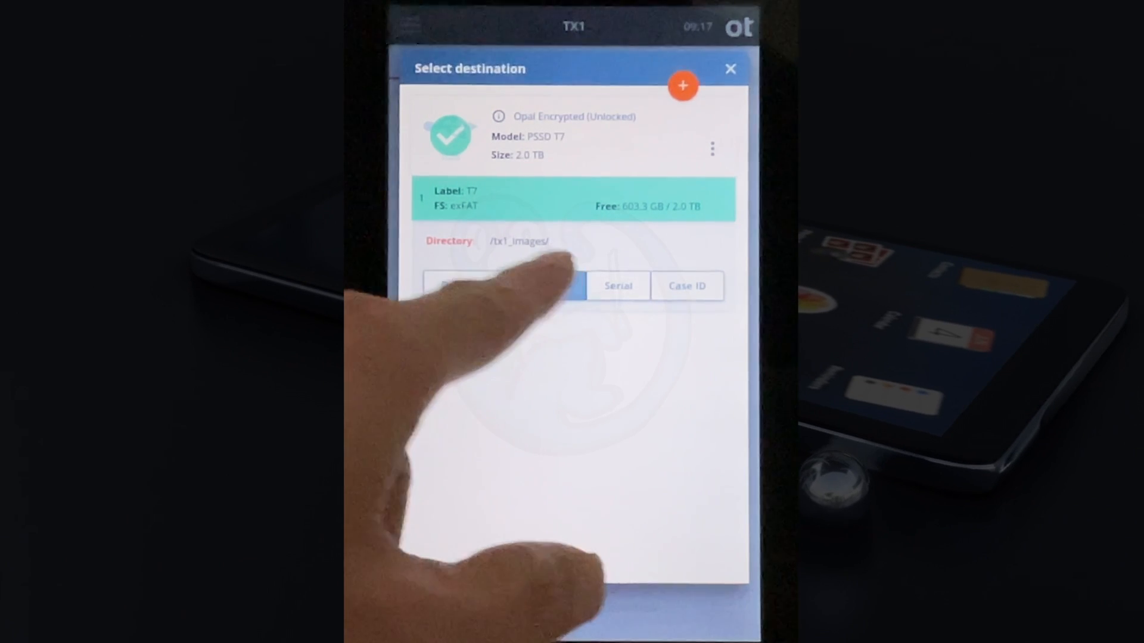
{"action": "left_click", "coordinate": [471, 286]}
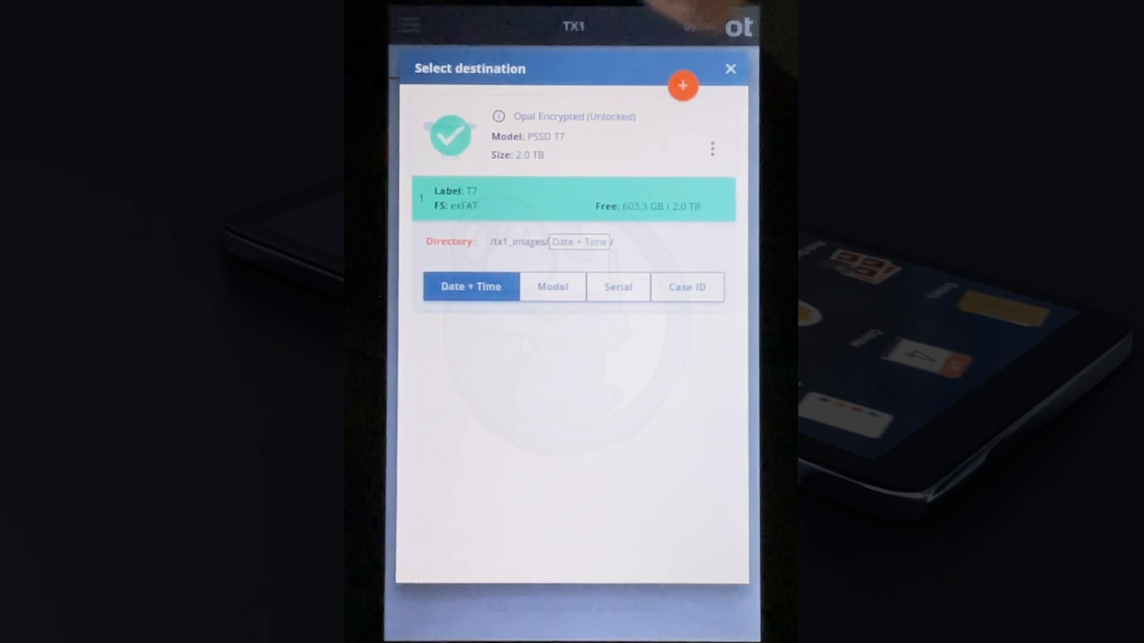
{"action": "left_click", "coordinate": [729, 69]}
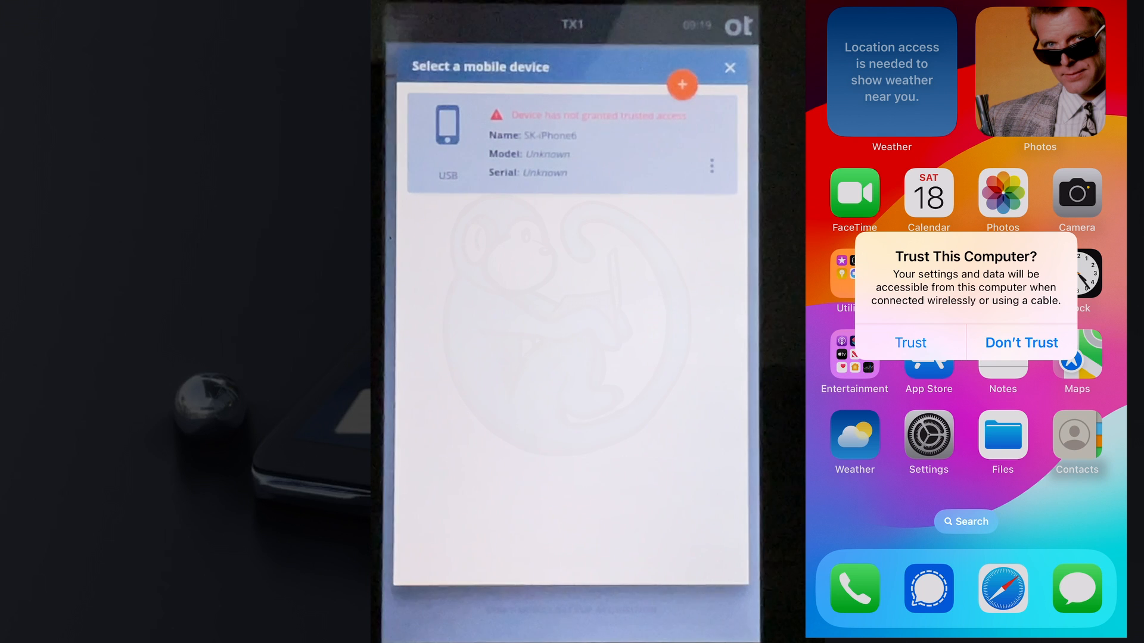
Trust the imager on the iPhone and view the iPhone7,2 device details with encryption enabled.
{"action": "left_click", "coordinate": [909, 343]}
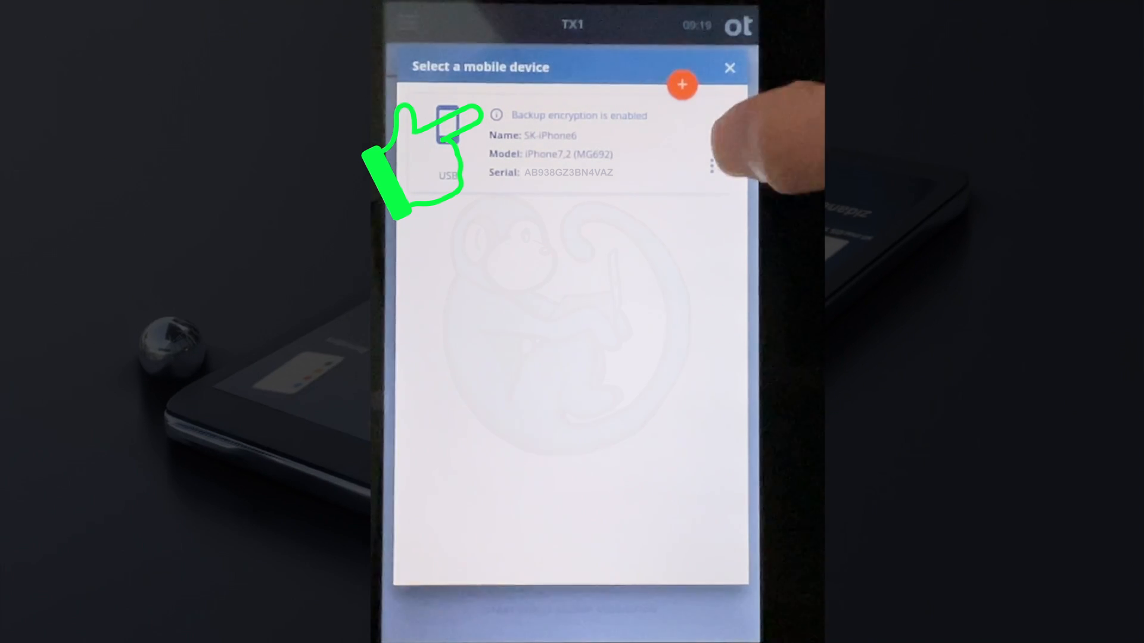
{"action": "left_click", "coordinate": [710, 167]}
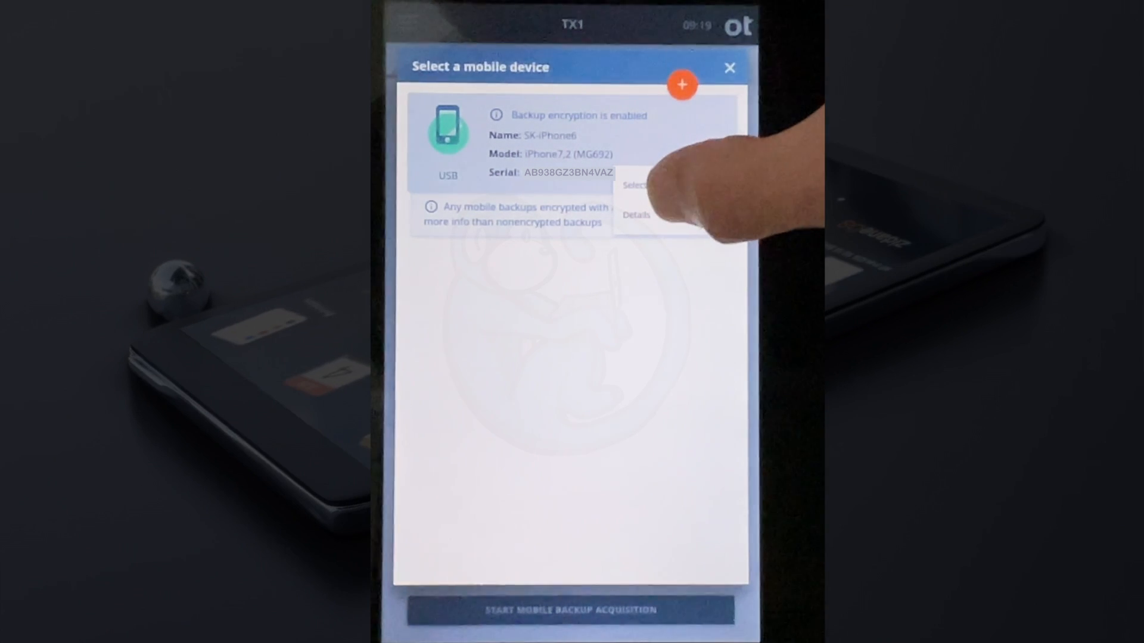
{"action": "left_click", "coordinate": [636, 214]}
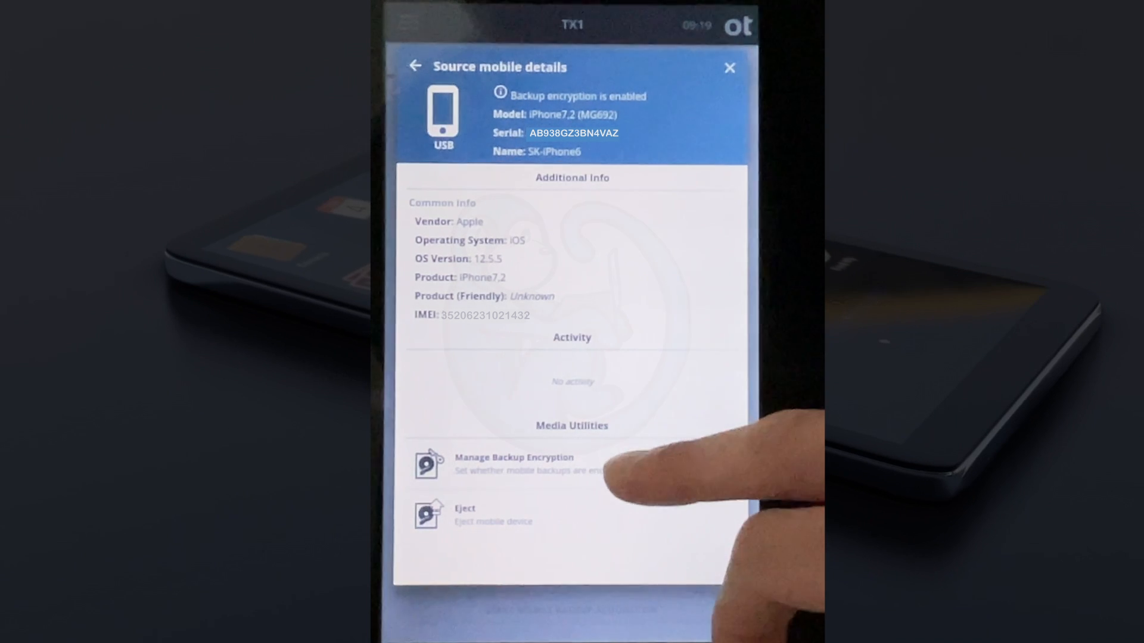
Review Manage iOS Encryption and leave it without setting a backup password.
{"action": "left_click", "coordinate": [513, 463]}
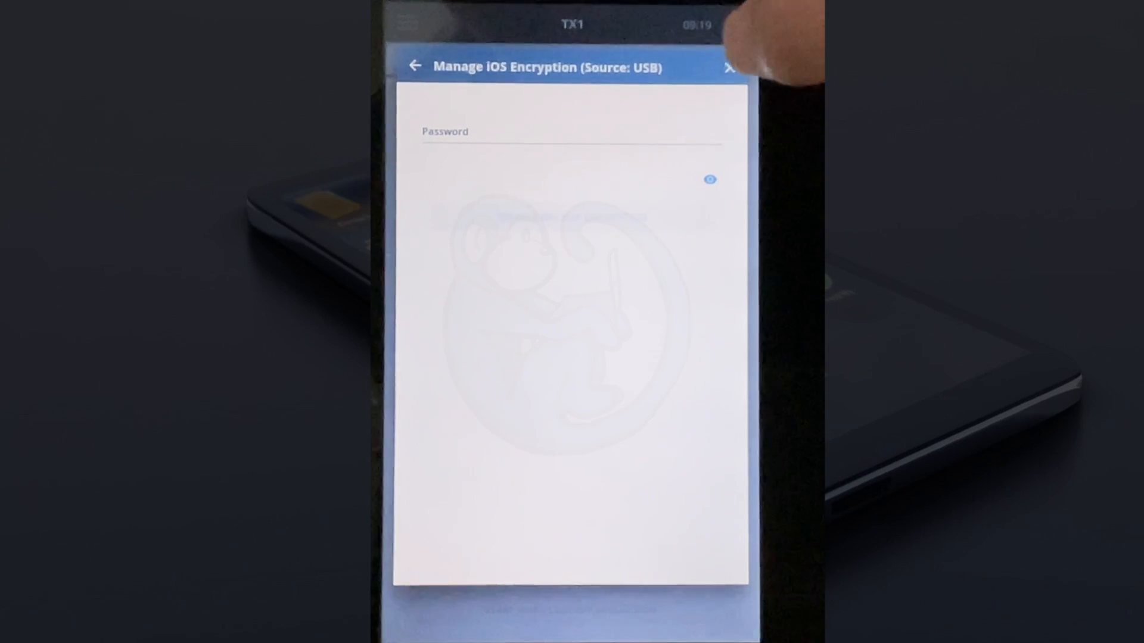
{"action": "left_click", "coordinate": [729, 67]}
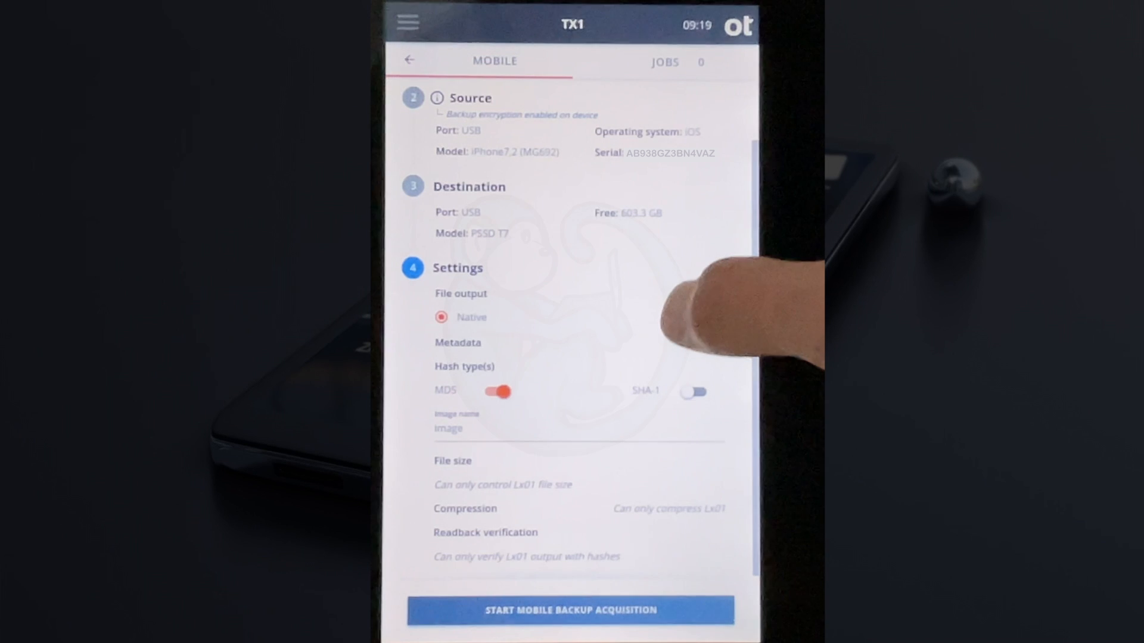
Try Lx01 output, toggle metadata off and back on, and keep Native file output.
{"action": "left_click", "coordinate": [677, 317]}
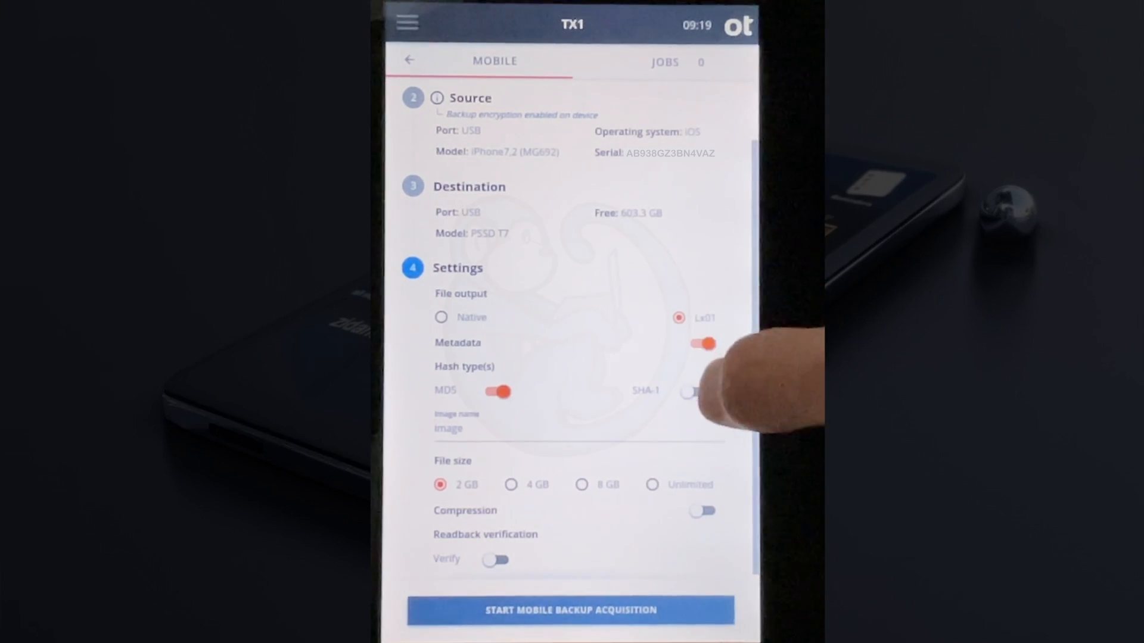
{"action": "left_click", "coordinate": [701, 343]}
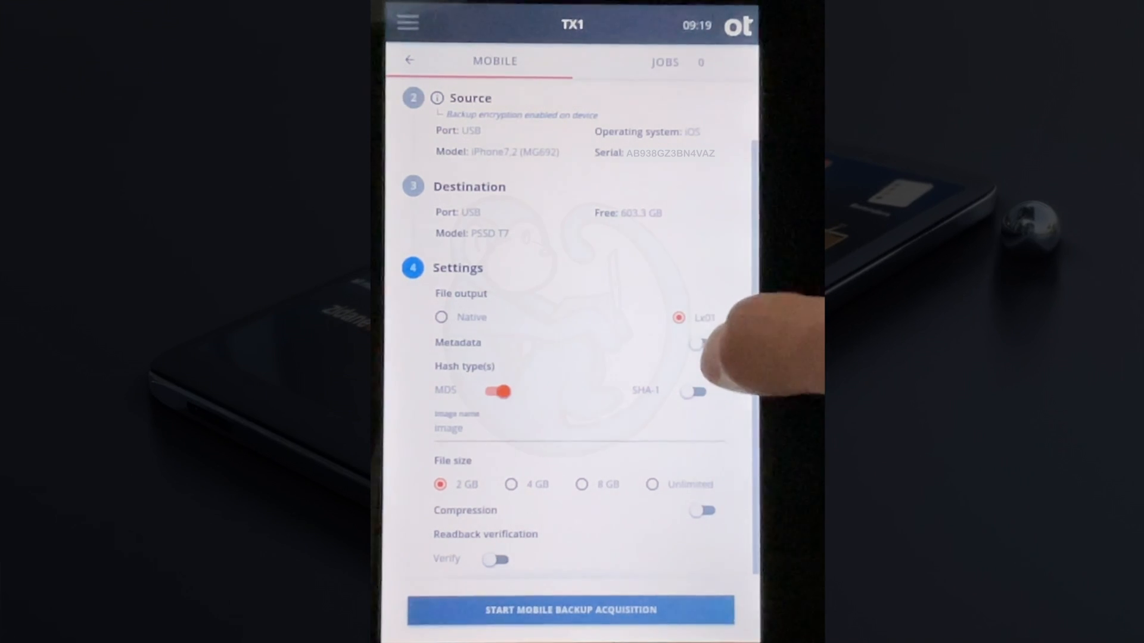
{"action": "left_click", "coordinate": [700, 343]}
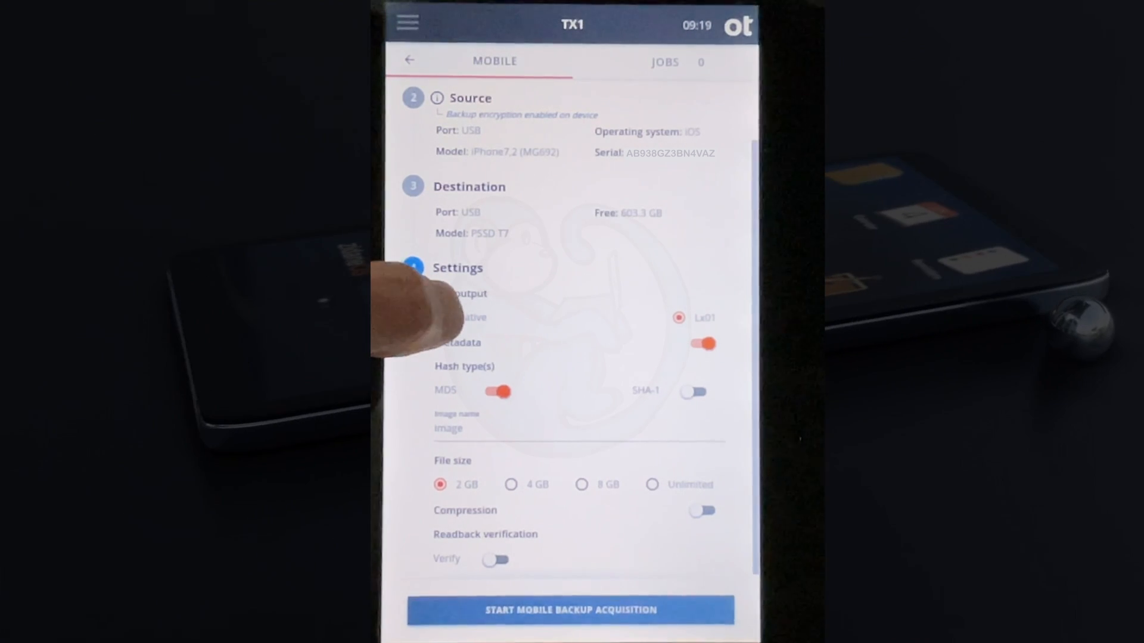
{"action": "left_click", "coordinate": [440, 317]}
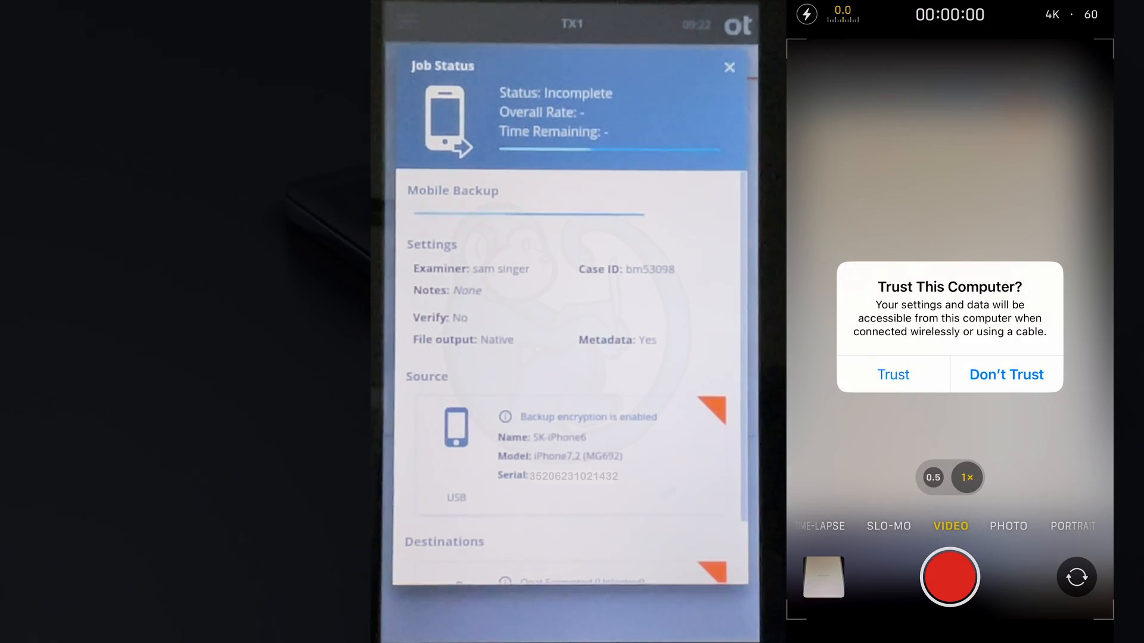
Trust the imager again on the iPhone so the running backup job can proceed.
{"action": "left_click", "coordinate": [893, 374]}
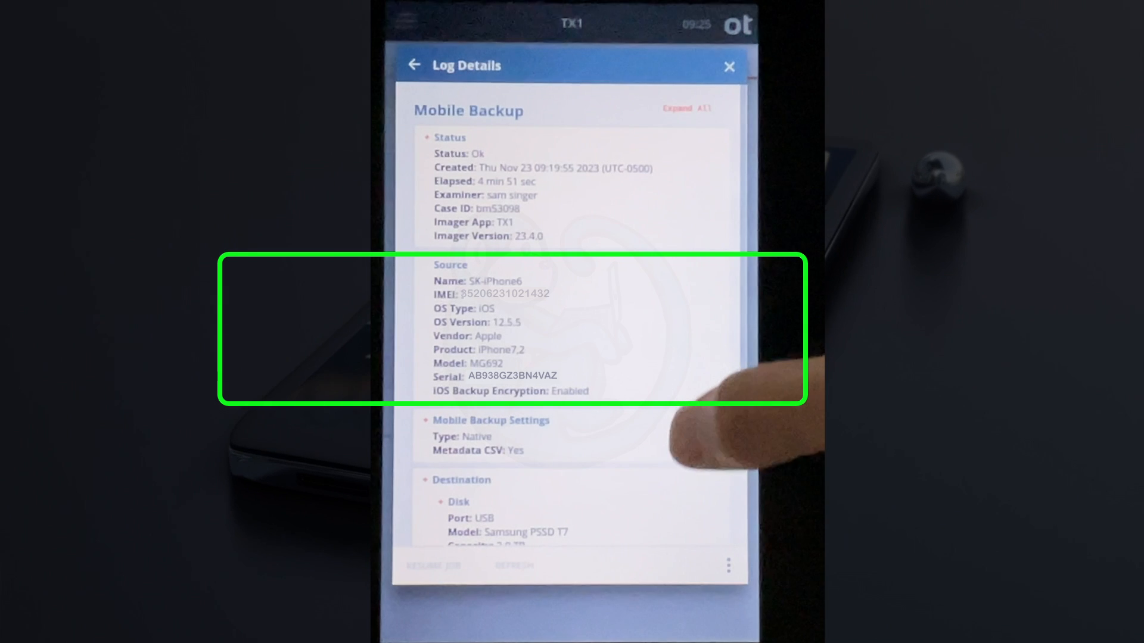
{"action": "mouse_move", "coordinate": [729, 453]}
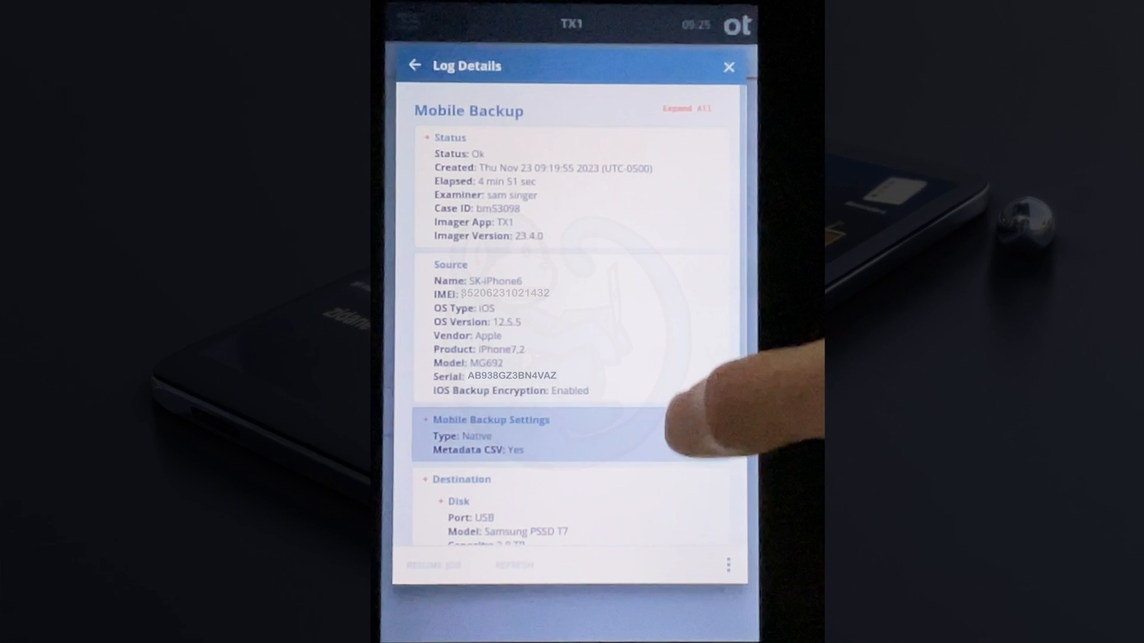
Scroll through the finished backup's log: Status Ok, source, settings and T7 destination.
{"action": "scroll", "scroll_direction": "down", "scroll_amount": 3}
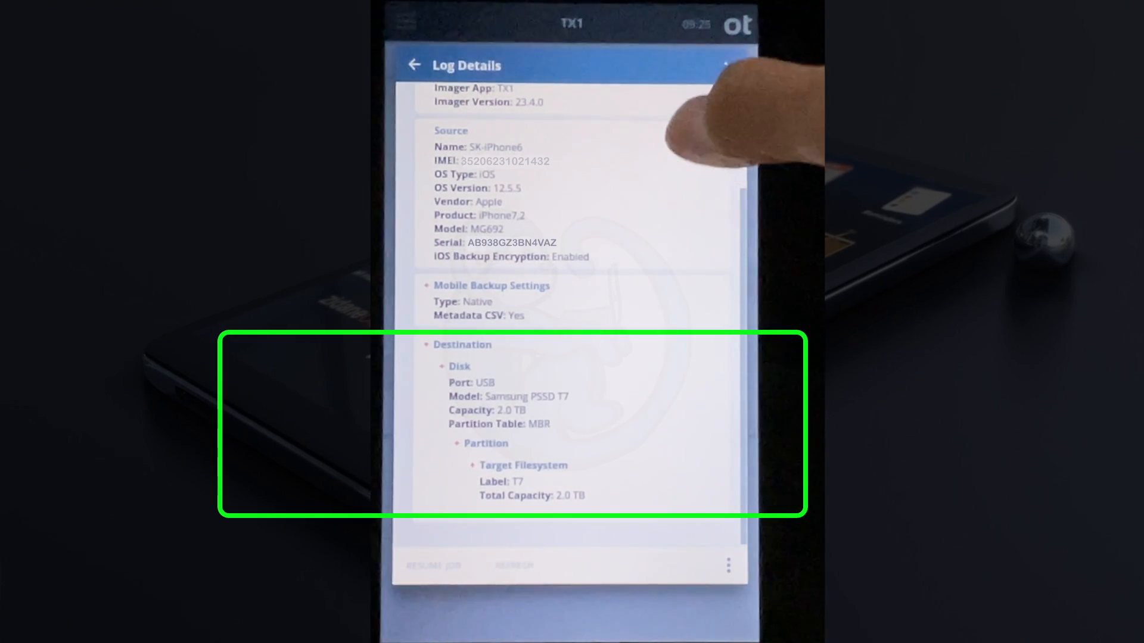
{"action": "scroll", "scroll_direction": "up", "scroll_amount": 3}
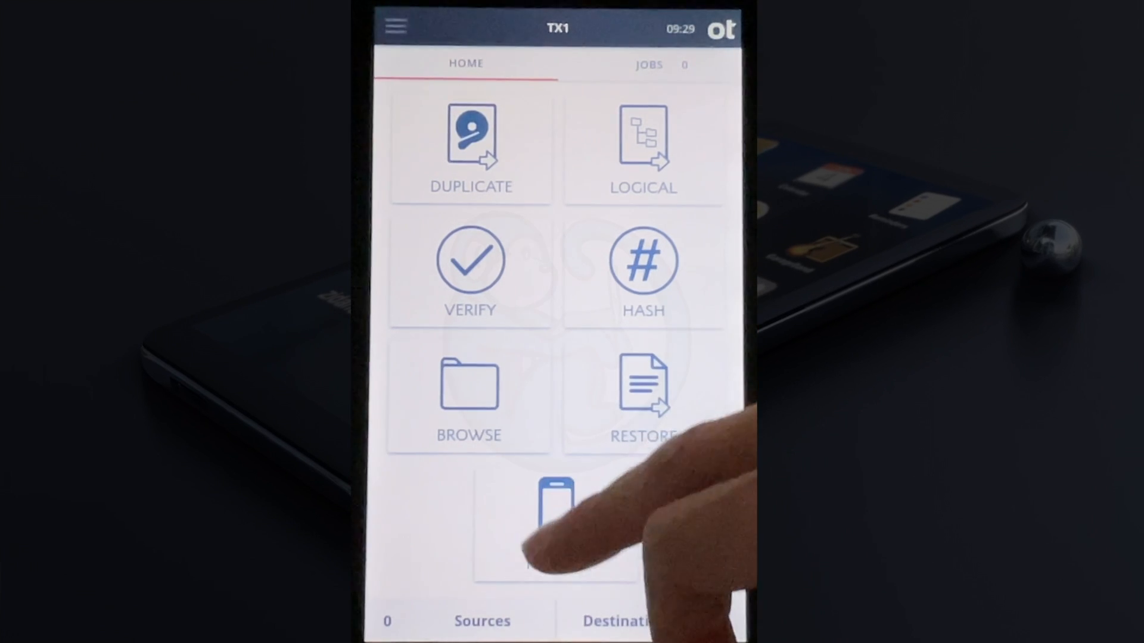
Start a new Mobile job with examiner and case ID, notes 'samsung s2', and begin adding a source.
{"action": "left_click", "coordinate": [554, 525]}
{"action": "type", "text": "sam sn"}
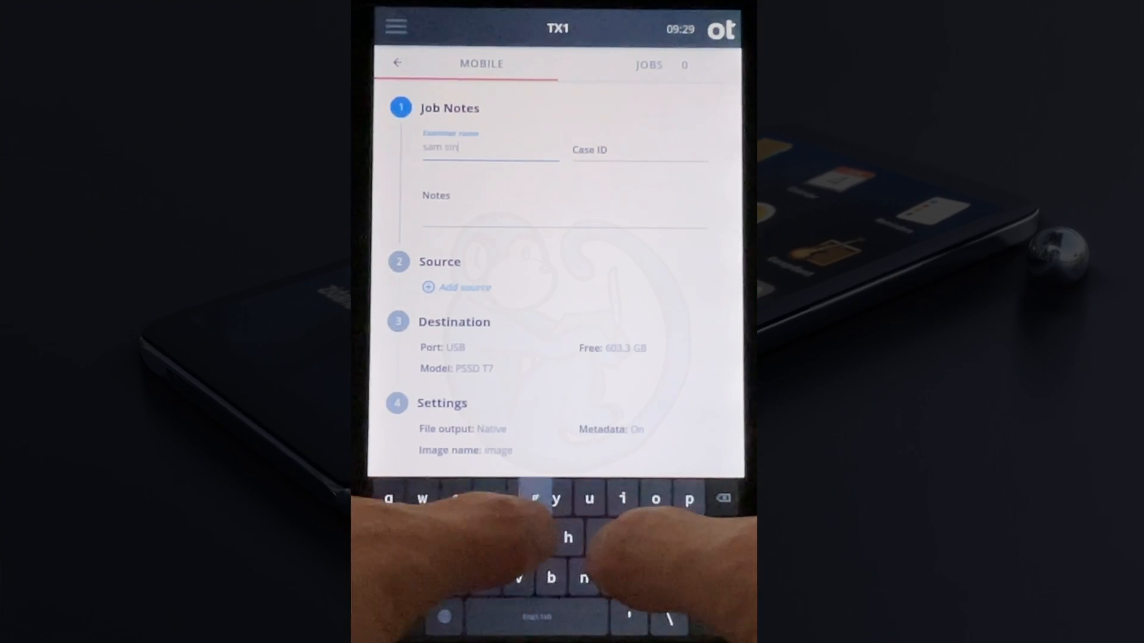
{"action": "left_click", "coordinate": [638, 150]}
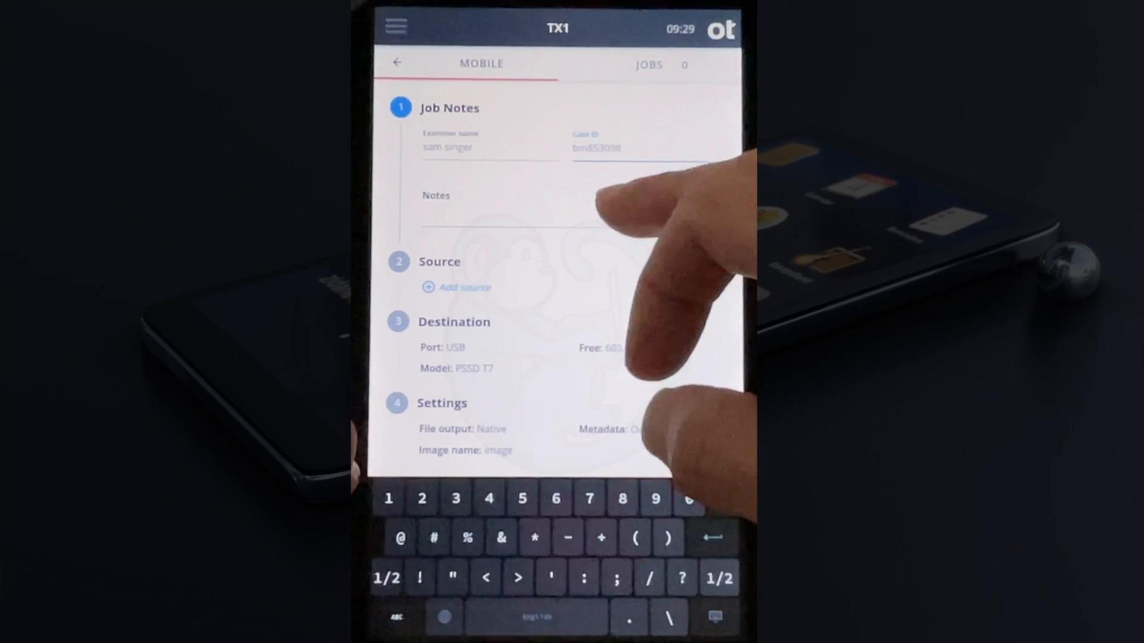
{"action": "left_click", "coordinate": [511, 207]}
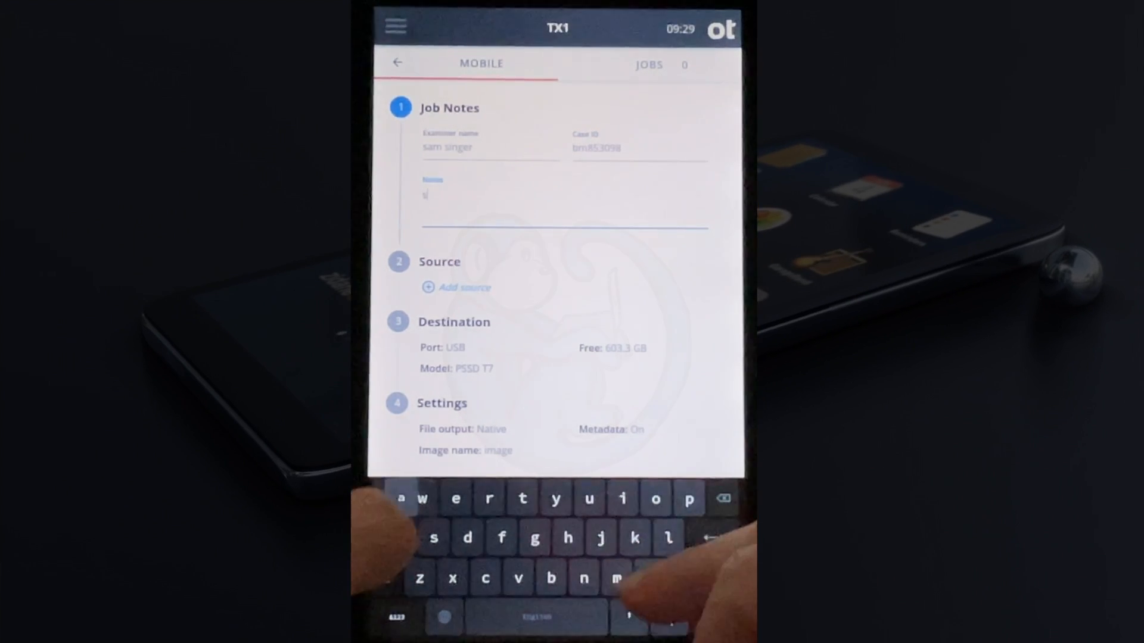
{"action": "type", "text": "samsung"}
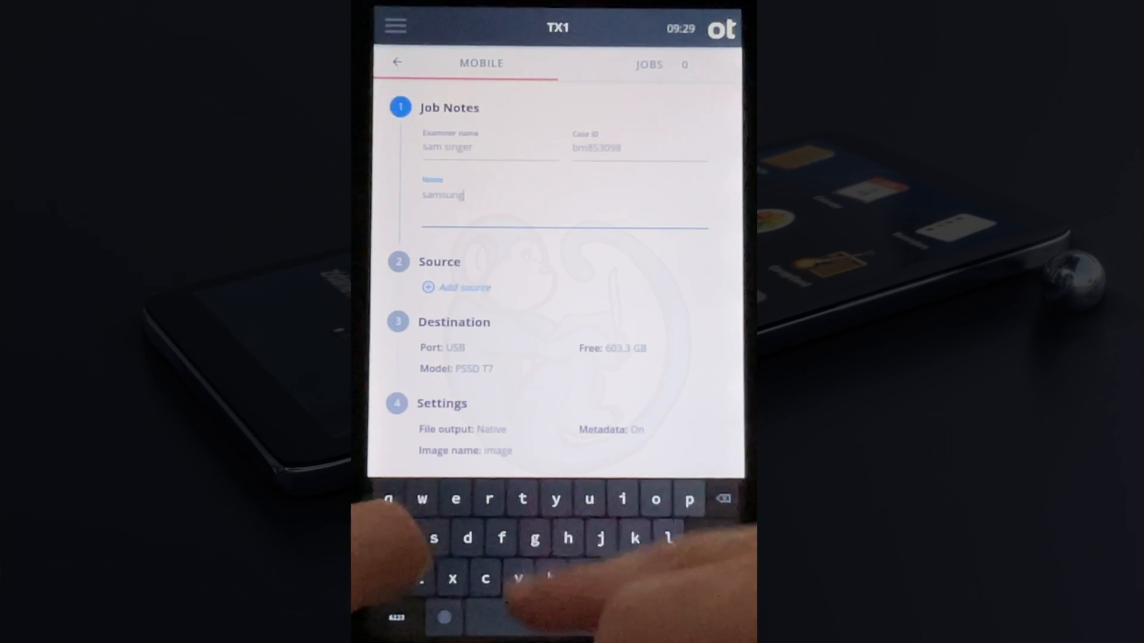
{"action": "type", "text": "s2"}
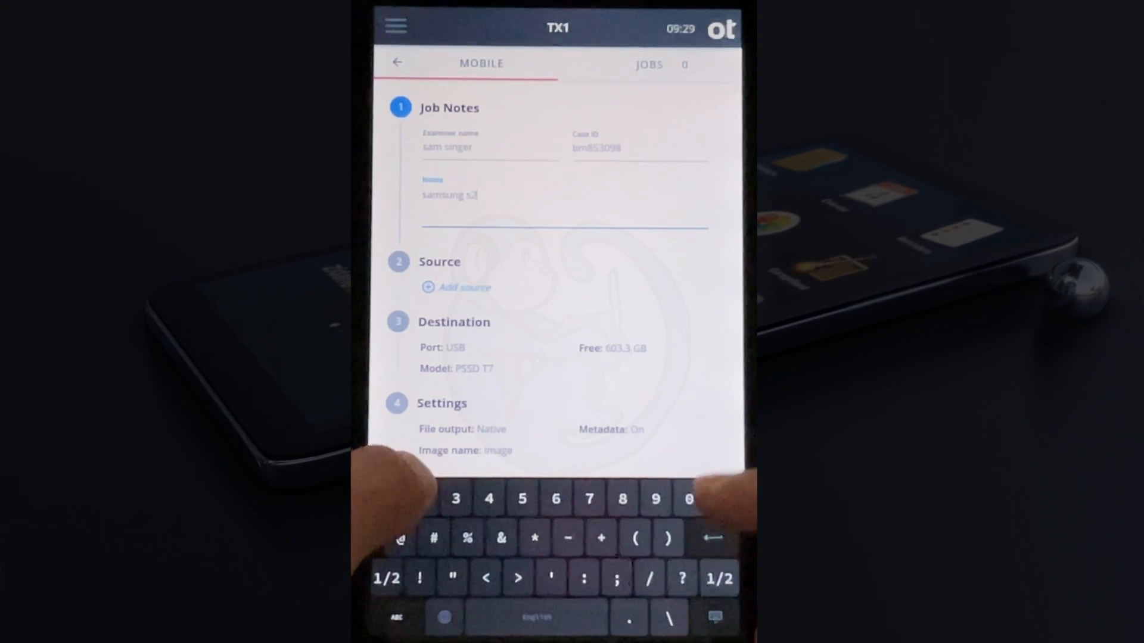
{"action": "left_click", "coordinate": [463, 287]}
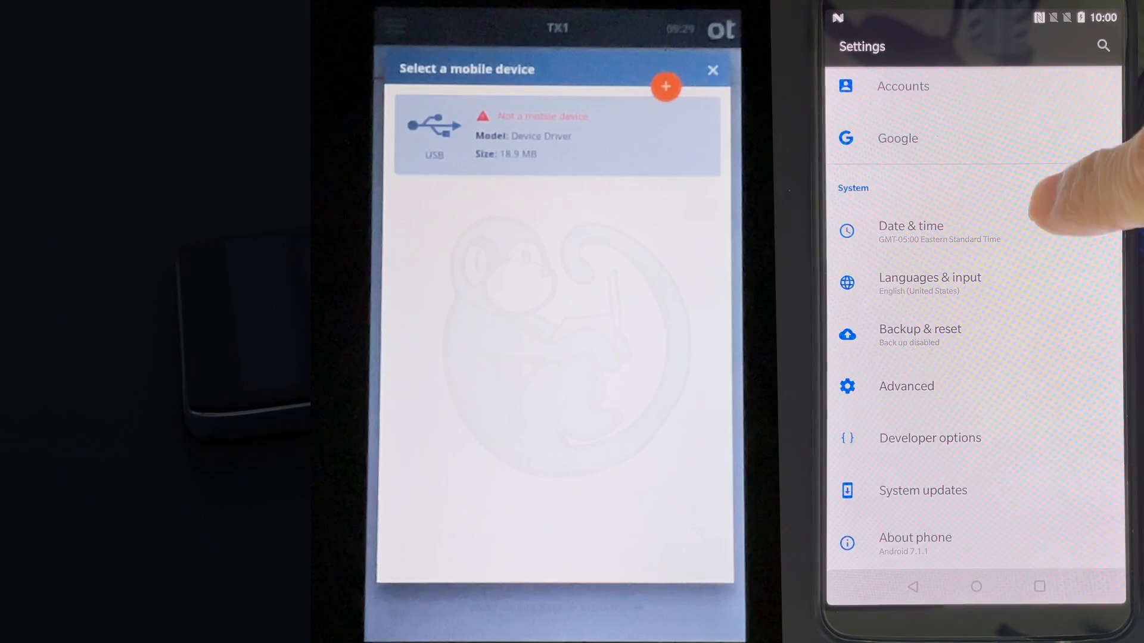
In Android Developer options, switch the USB mode from charging only to data transfer.
{"action": "left_click", "coordinate": [929, 437]}
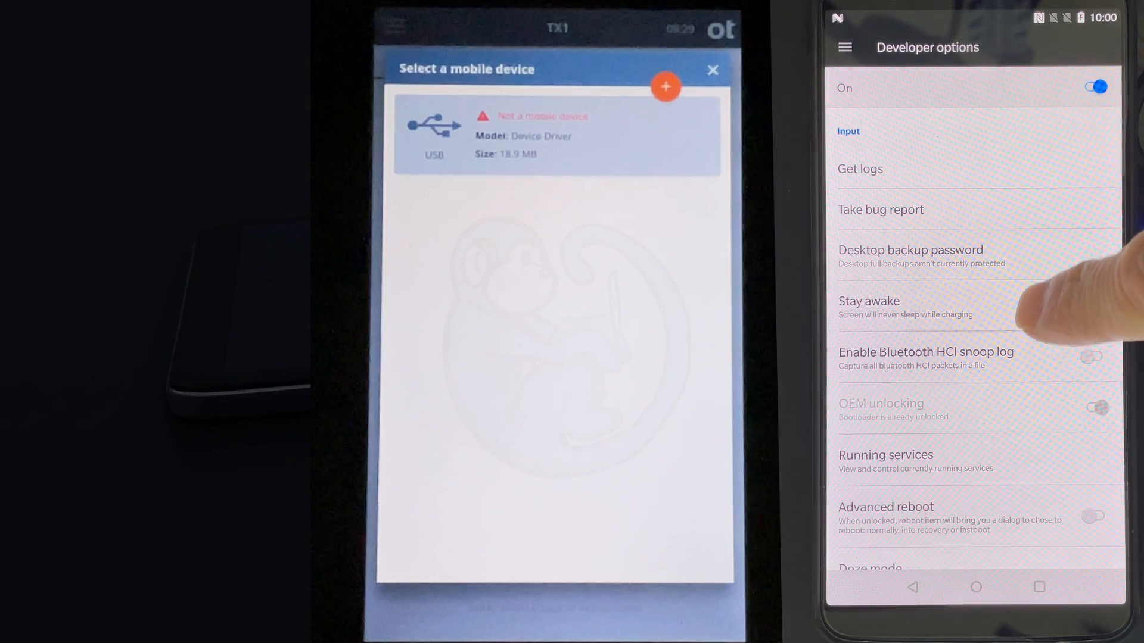
{"action": "scroll", "scroll_direction": "down", "scroll_amount": 3}
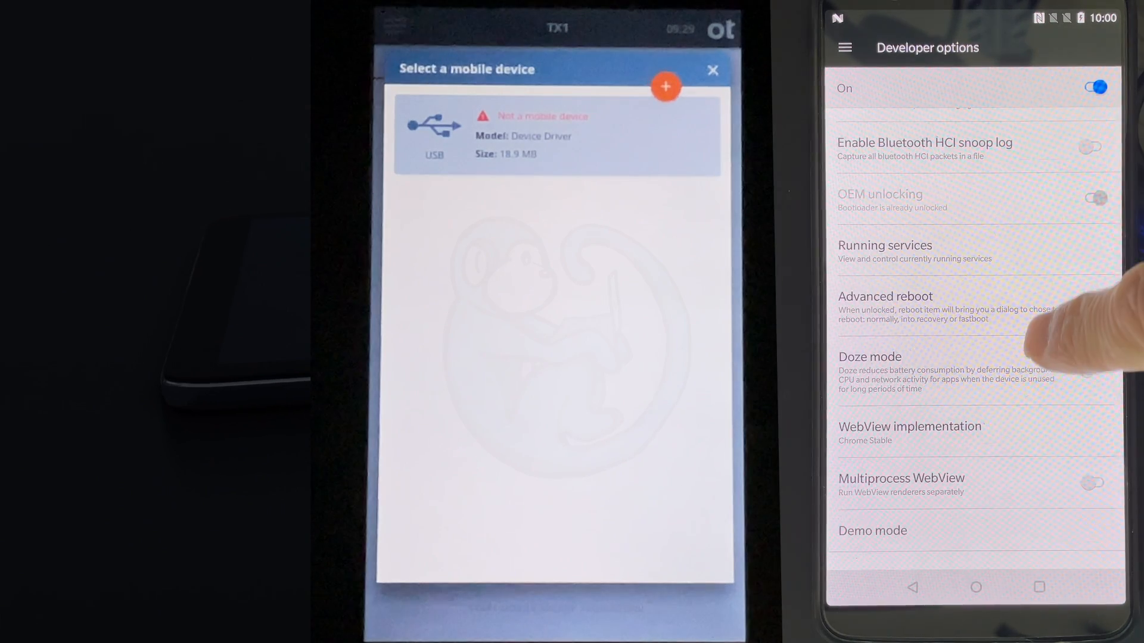
{"action": "scroll", "scroll_direction": "down", "scroll_amount": 3}
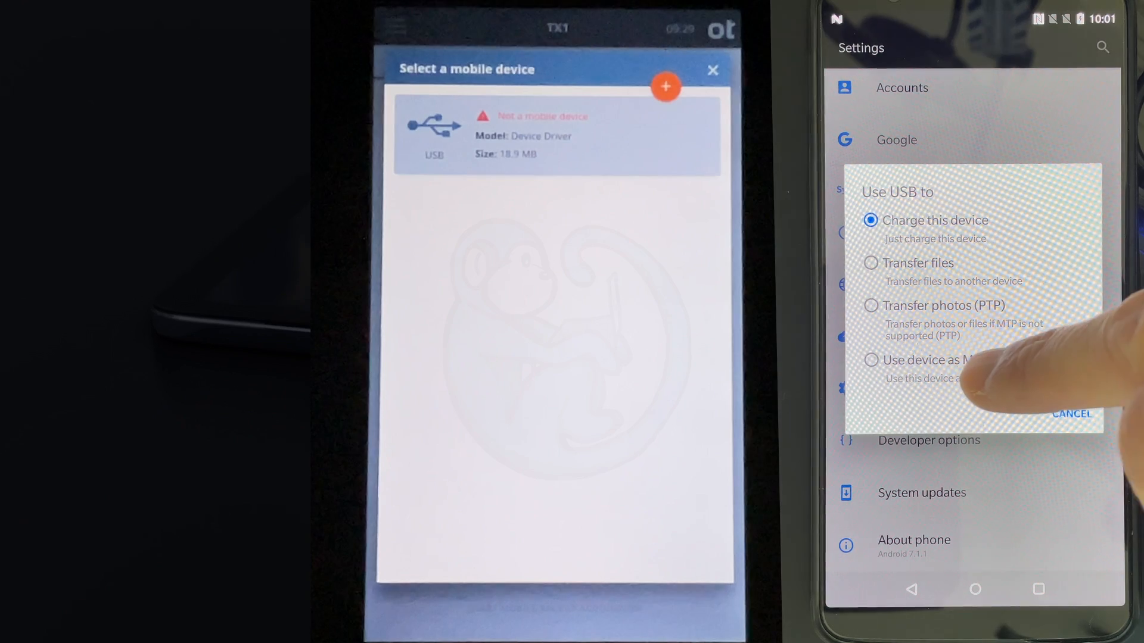
{"action": "left_click", "coordinate": [1071, 413]}
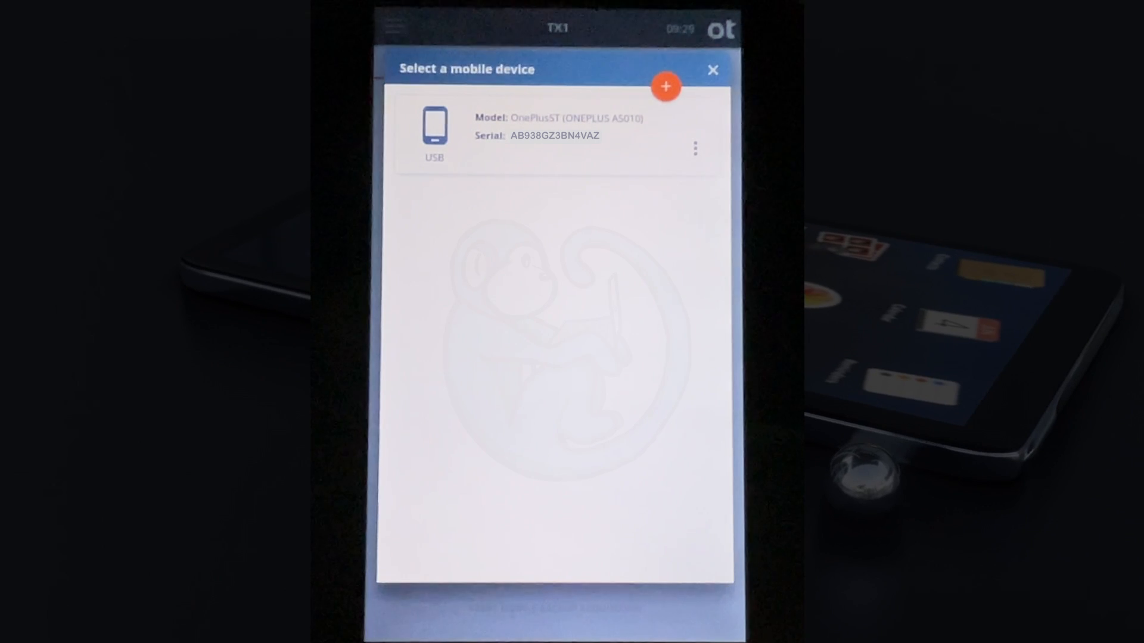
Review the OnePlus5T's details (Android 7.1.1) from its menu and return to the mobile job.
{"action": "left_click", "coordinate": [695, 148]}
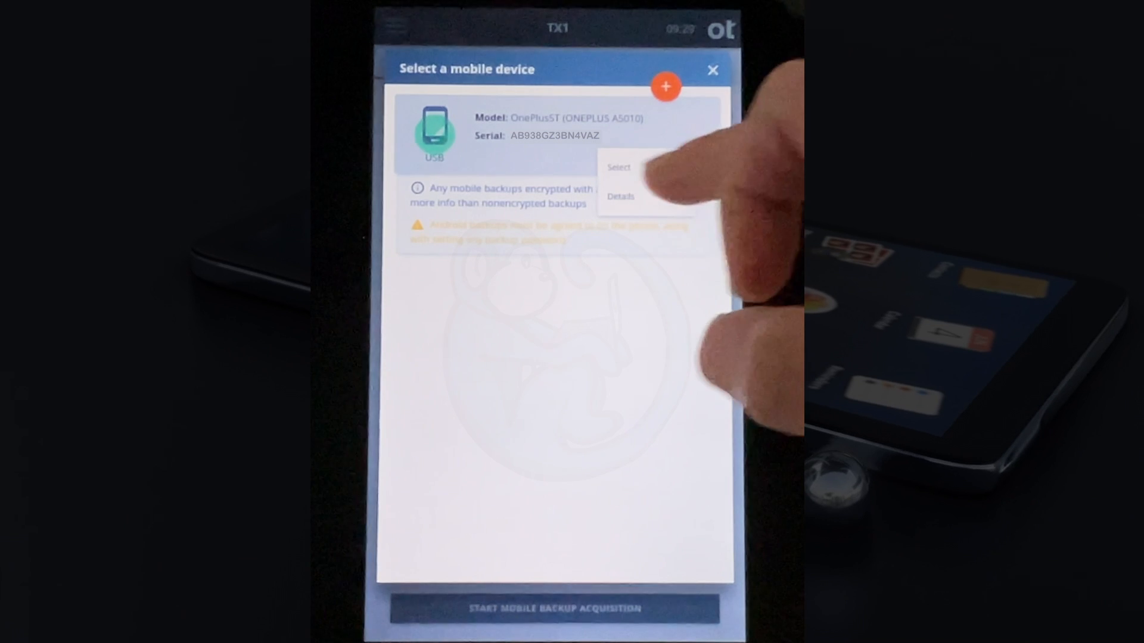
{"action": "left_click", "coordinate": [619, 197]}
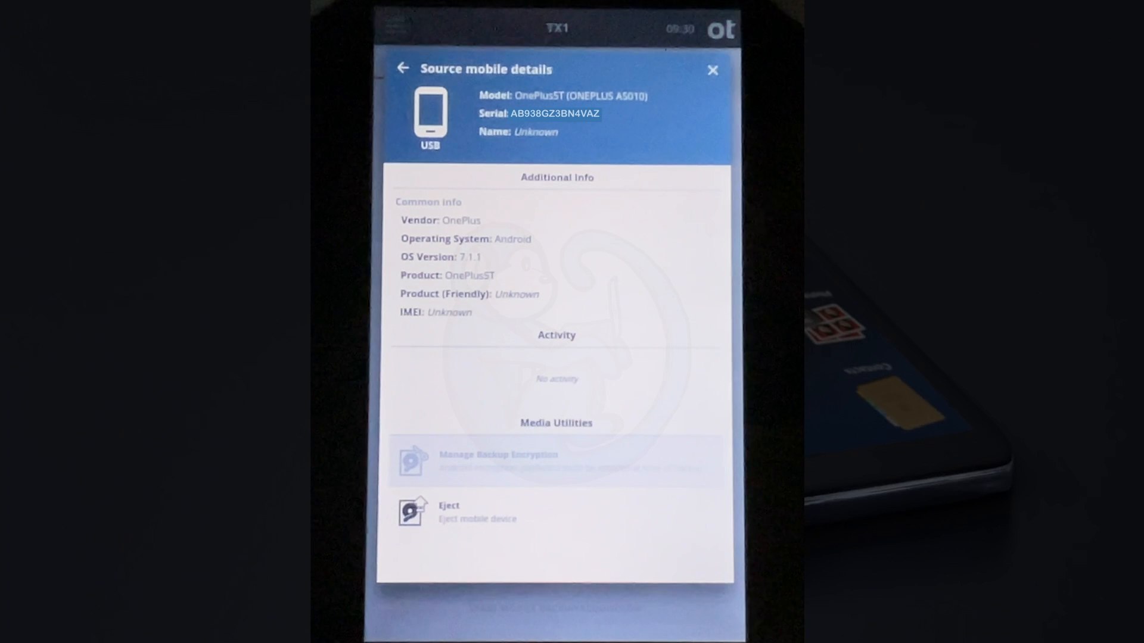
{"action": "left_click", "coordinate": [712, 69]}
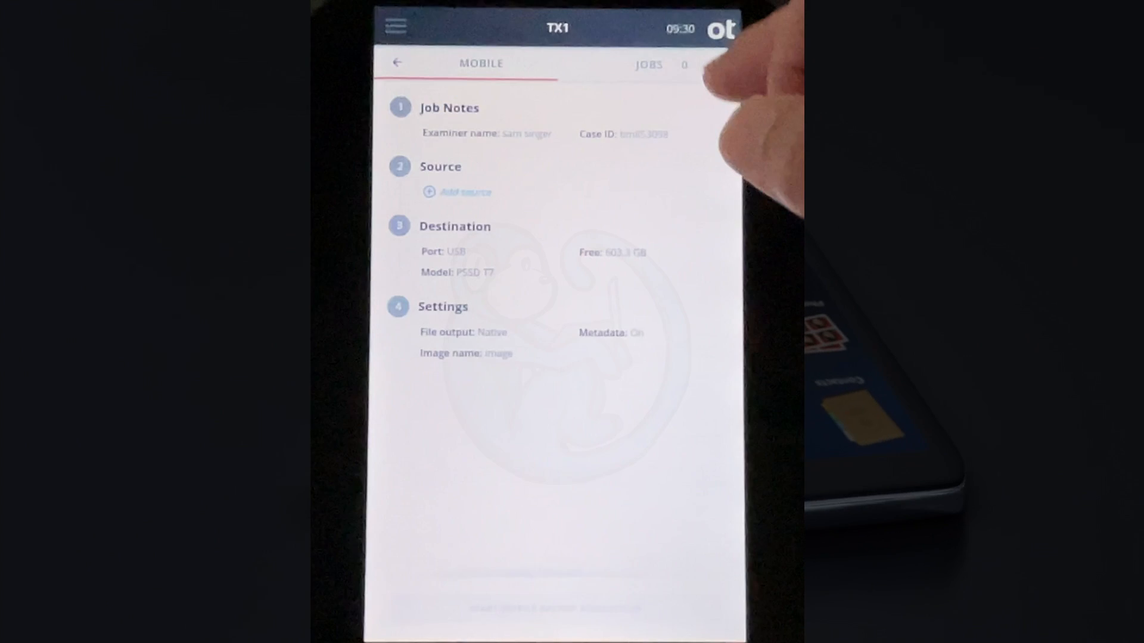
Add the OnePlus5T as the mobile job's source and start the backup, reviewing the job summary.
{"action": "left_click", "coordinate": [460, 192]}
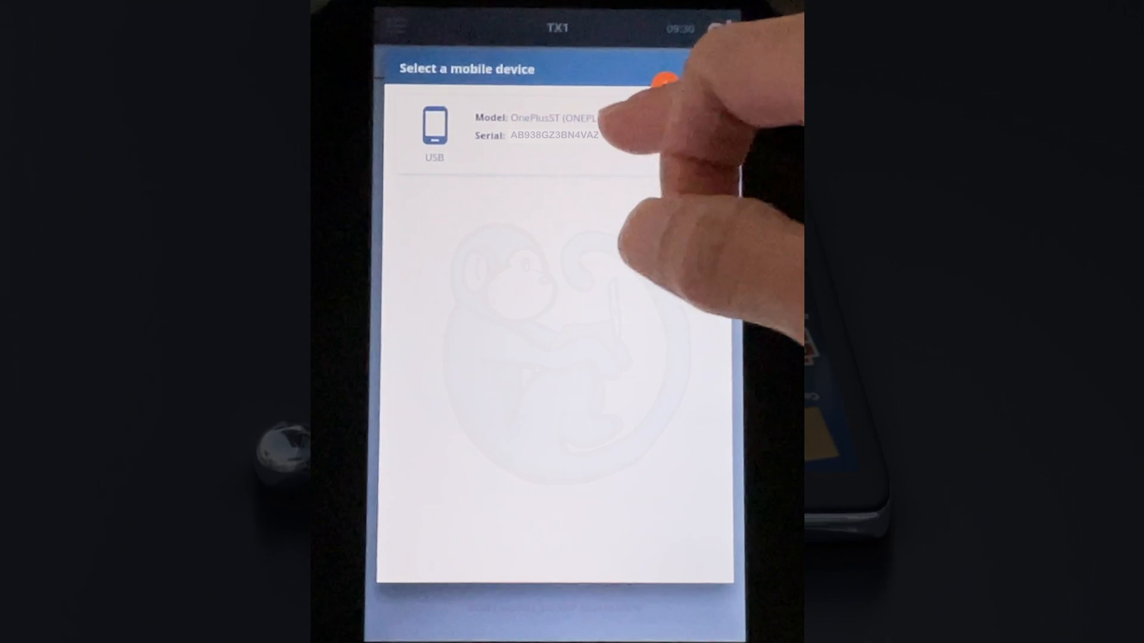
{"action": "left_click", "coordinate": [511, 128]}
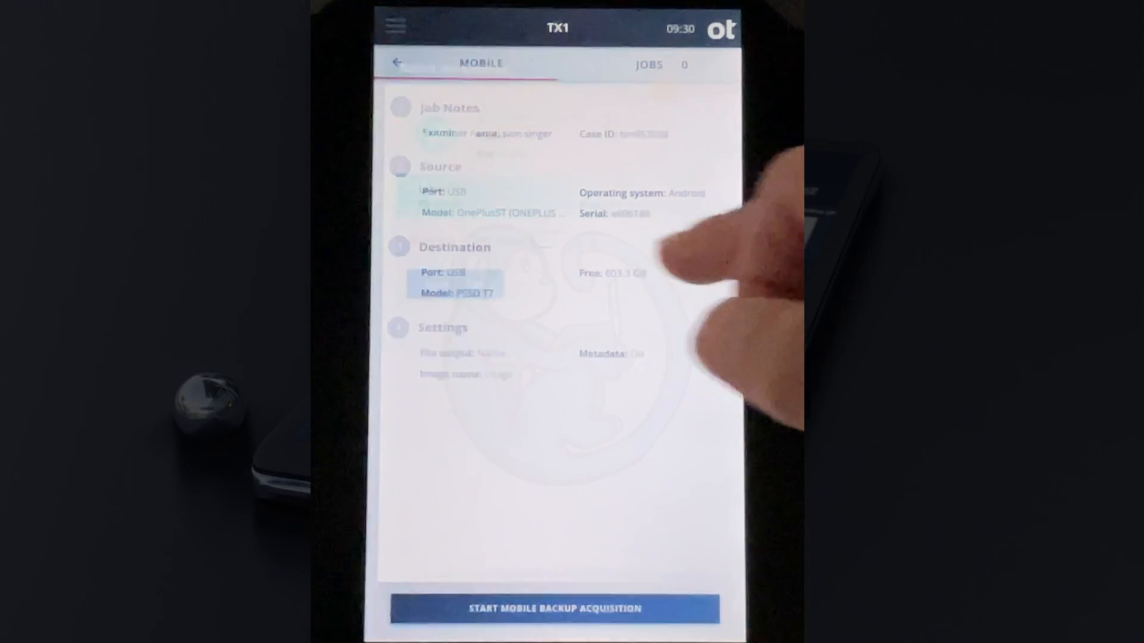
{"action": "left_click", "coordinate": [454, 281]}
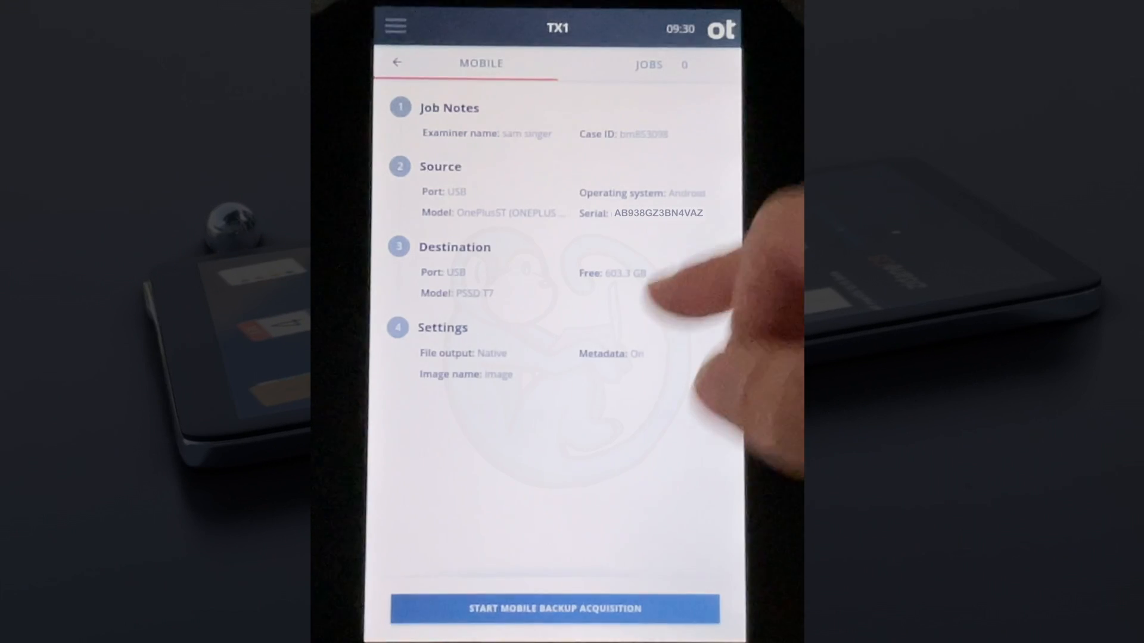
{"action": "scroll", "scroll_direction": "down", "scroll_amount": 3}
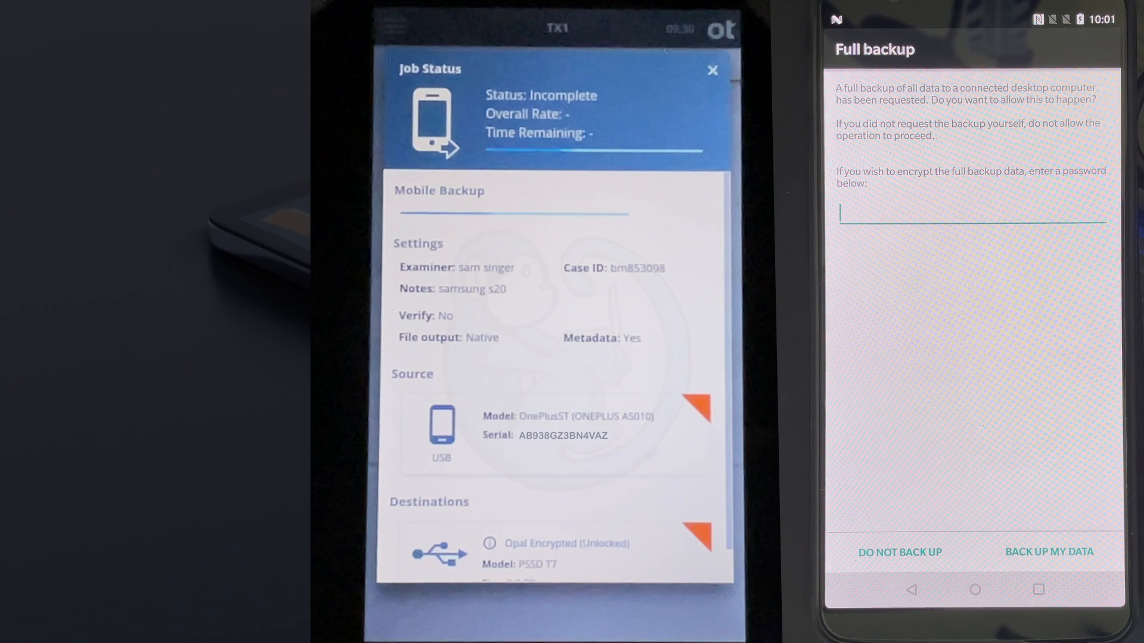
Allow the phone's Full backup request with BACK UP MY DATA so the TX1 backup proceeds.
{"action": "left_click", "coordinate": [1048, 551]}
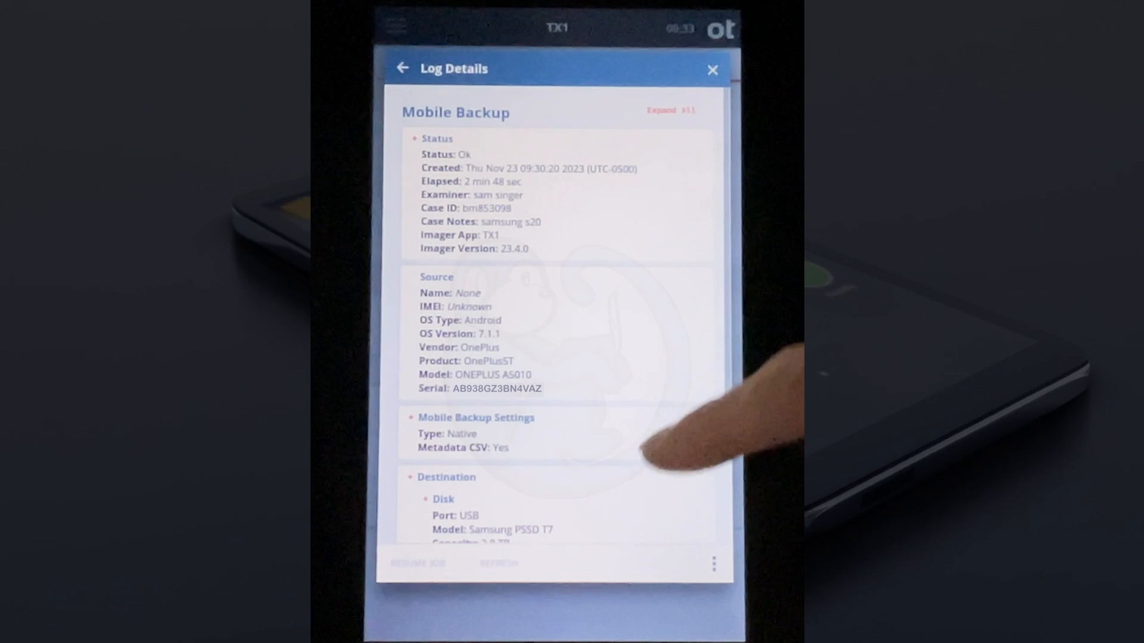
Scroll through the completed backup log's Status, Source and Destination, then close it.
{"action": "scroll", "scroll_direction": "down", "scroll_amount": 3}
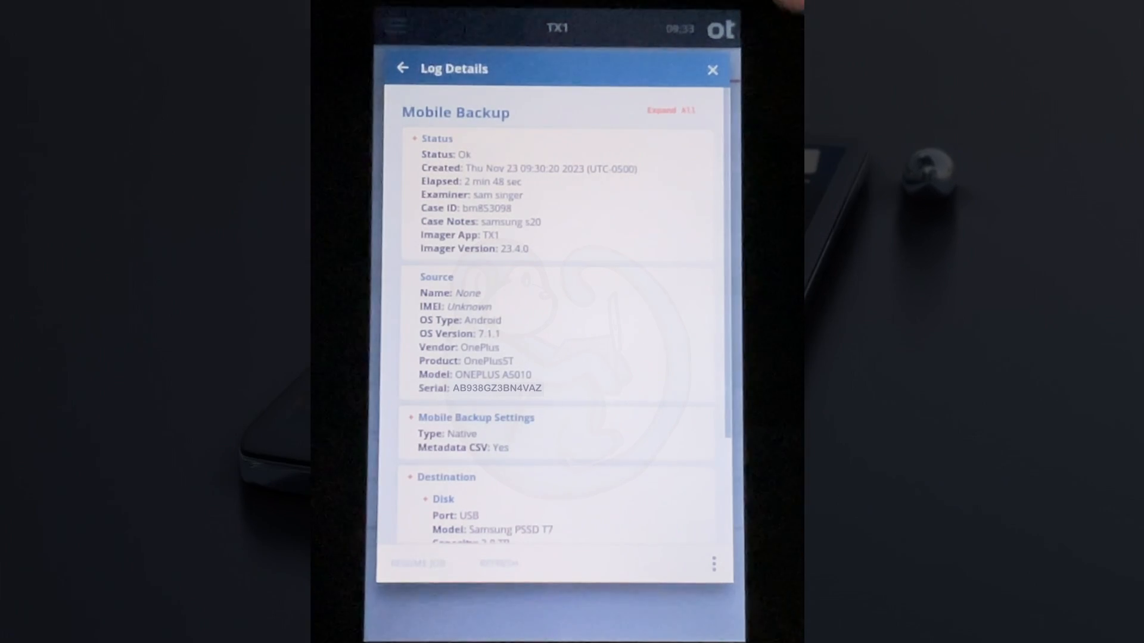
{"action": "left_click", "coordinate": [713, 69]}
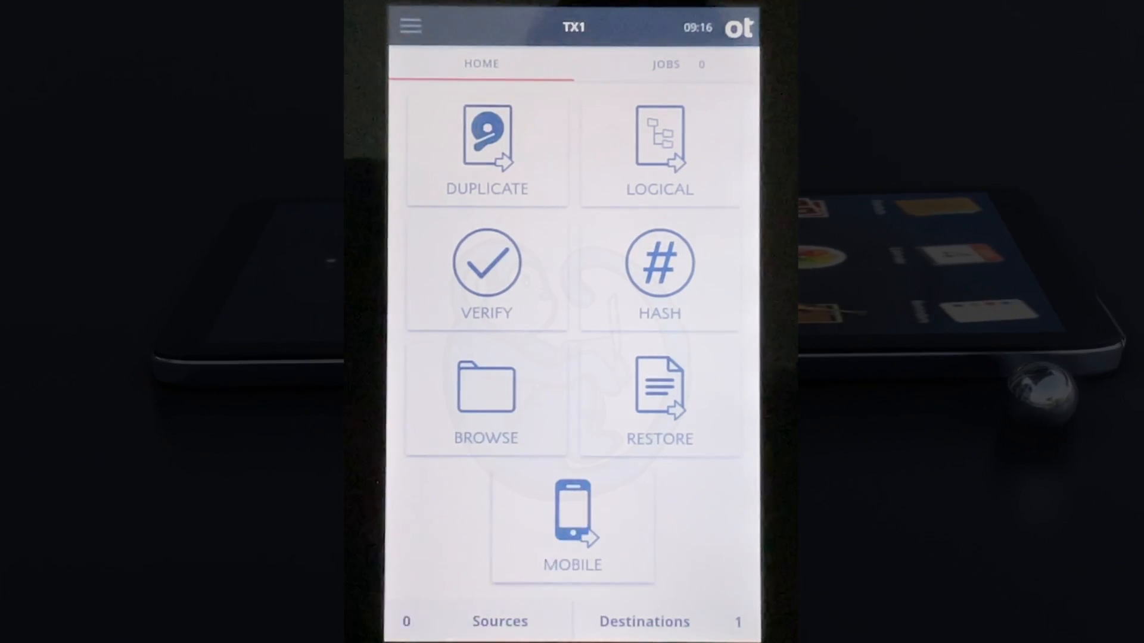
Return to the TX1 home screen of imaging functions.
{"action": "left_click", "coordinate": [573, 522]}
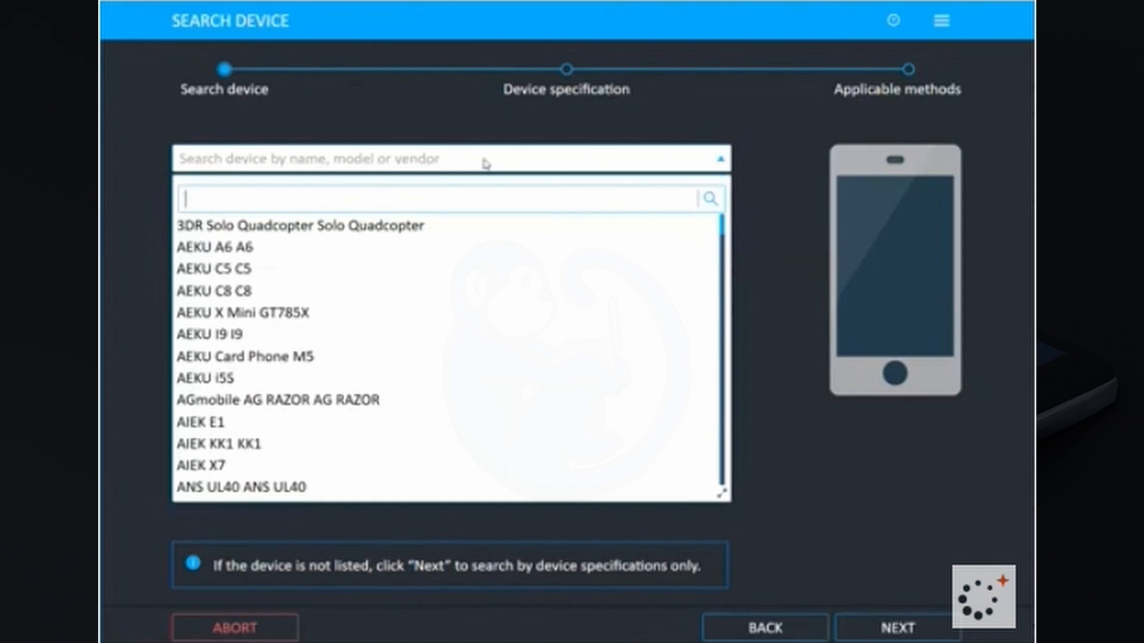
Search s21, choose Samsung Galaxy S21 FE 5G SM-G990U and advance to its Android specification.
{"action": "type", "text": "s21"}
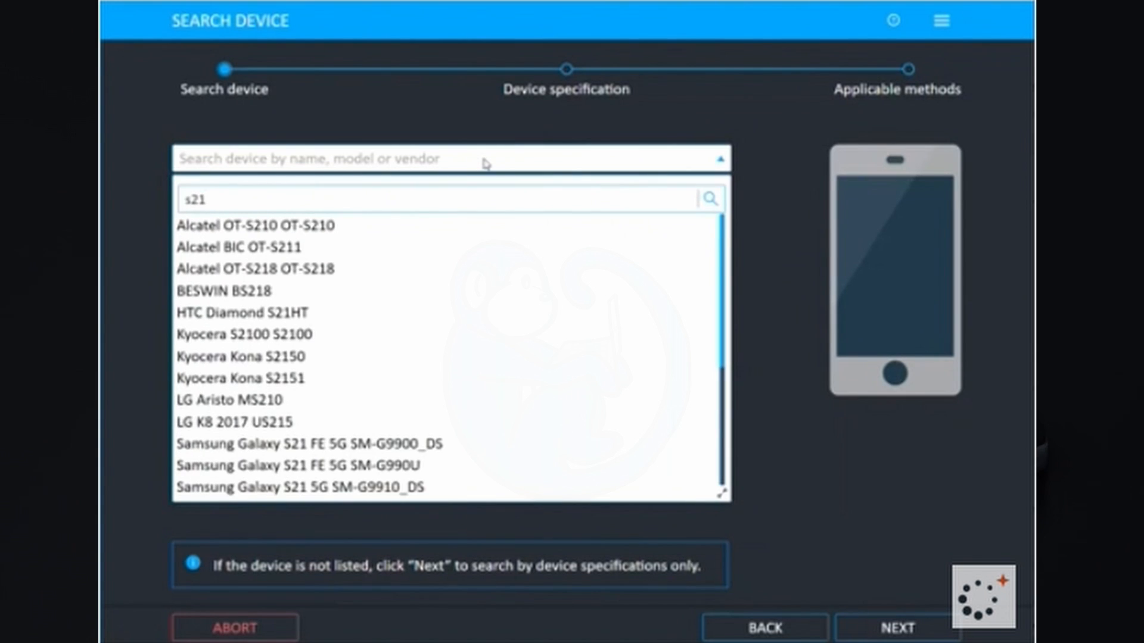
{"action": "left_click", "coordinate": [289, 466]}
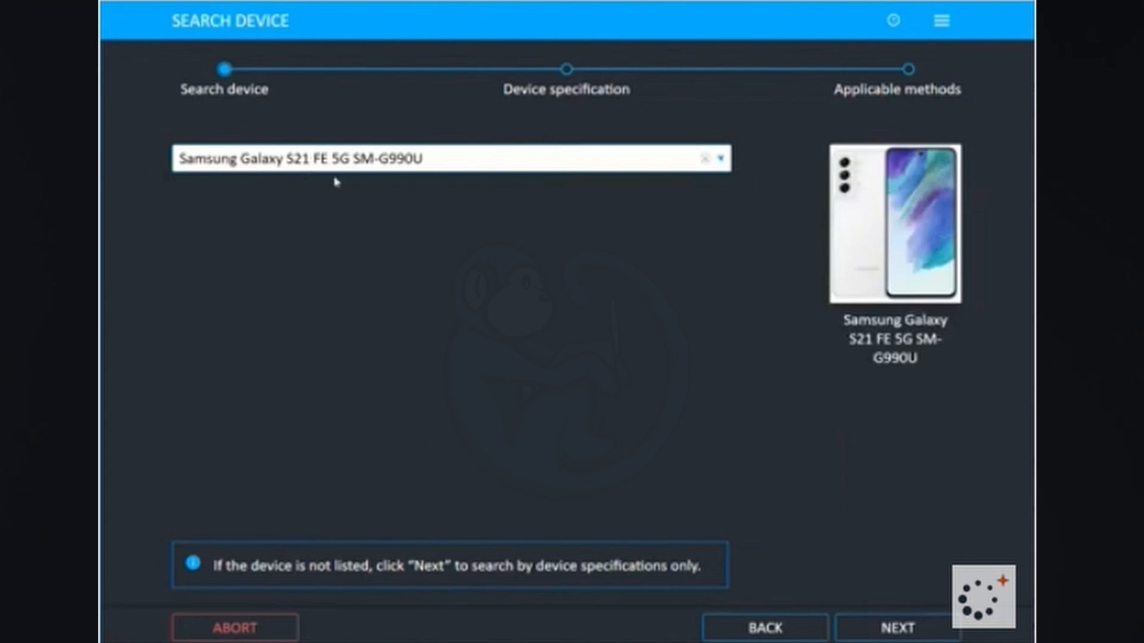
{"action": "left_click", "coordinate": [896, 628]}
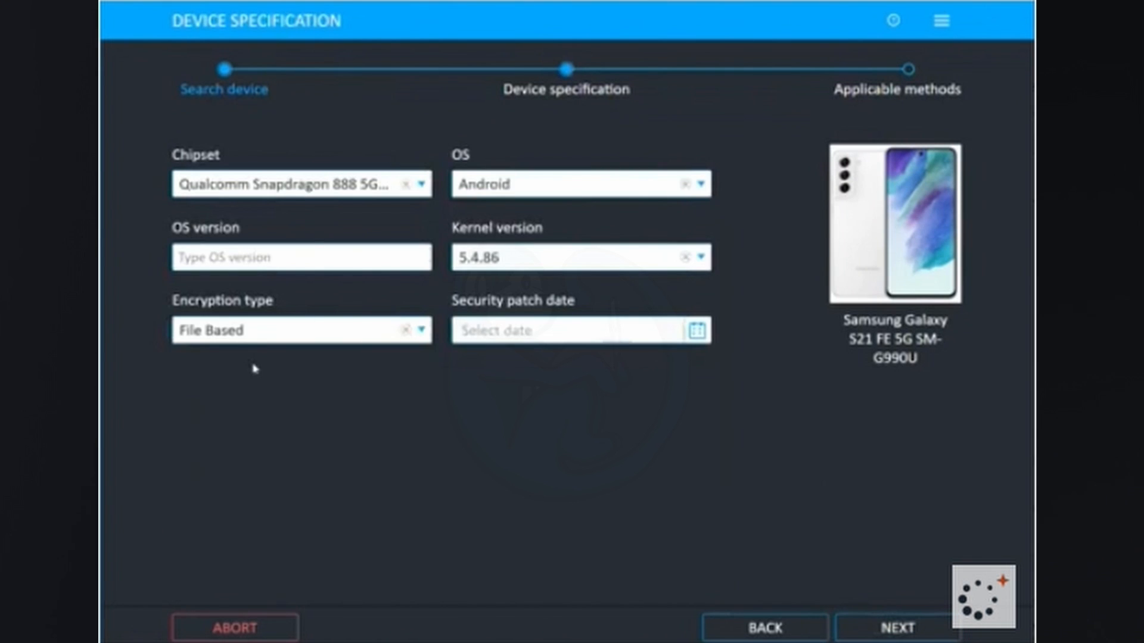
{"action": "mouse_move", "coordinate": [148, 174]}
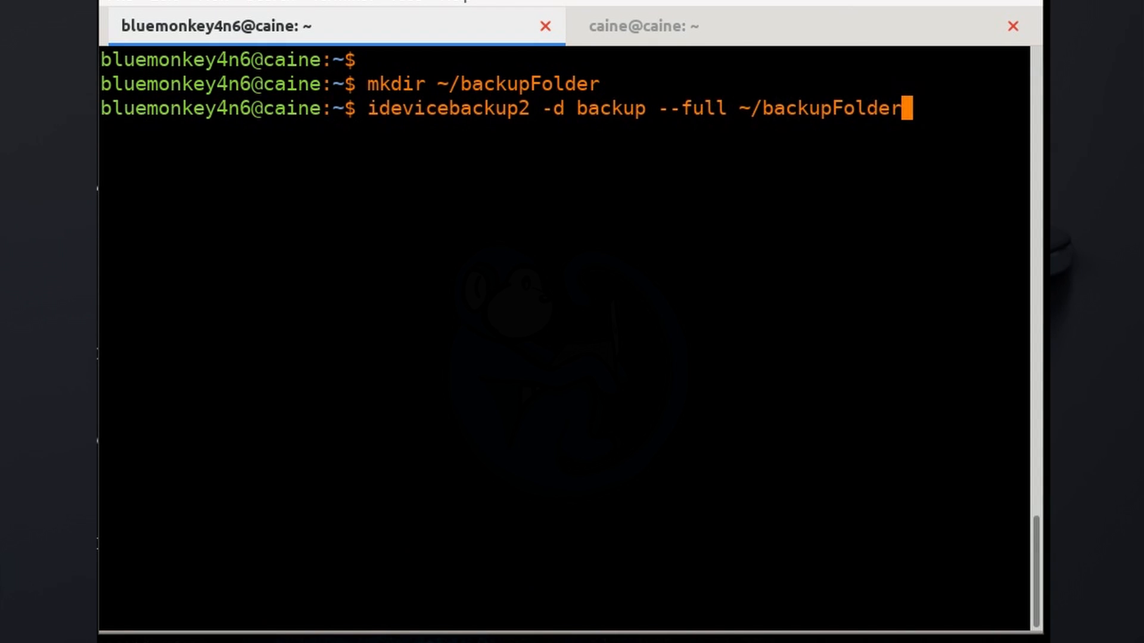
Run the idevicebackup2 full backup into ~/backupFolder.
{"action": "key", "text": "Return"}
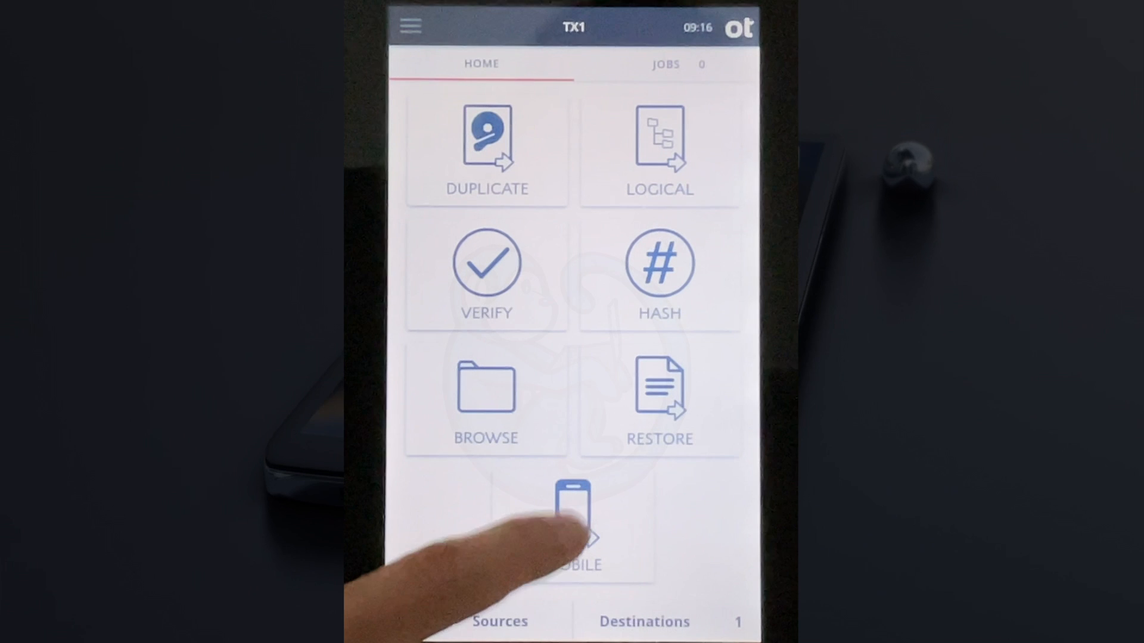
Start a new MOBILE job with the PSSD T7 set as destination.
{"action": "left_click", "coordinate": [574, 518]}
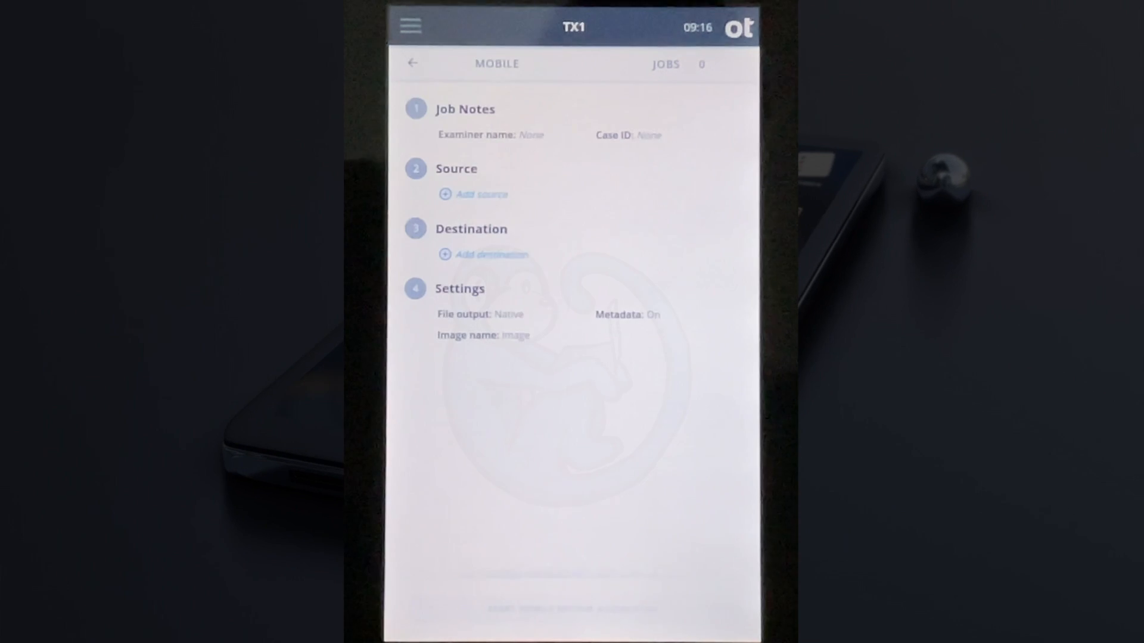
{"action": "left_click", "coordinate": [484, 255]}
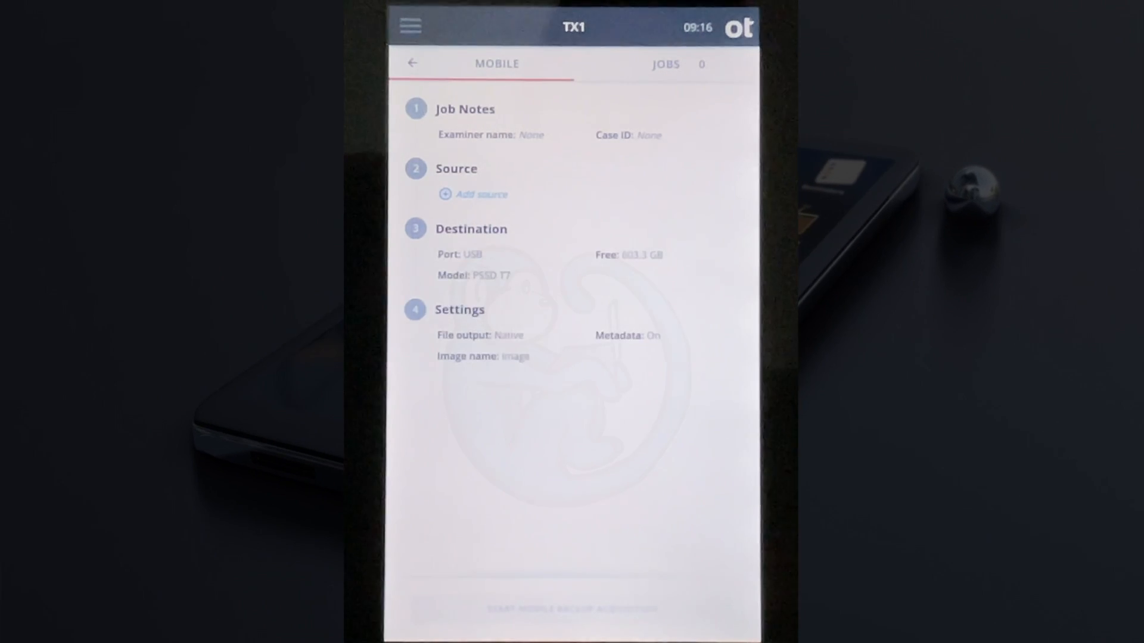